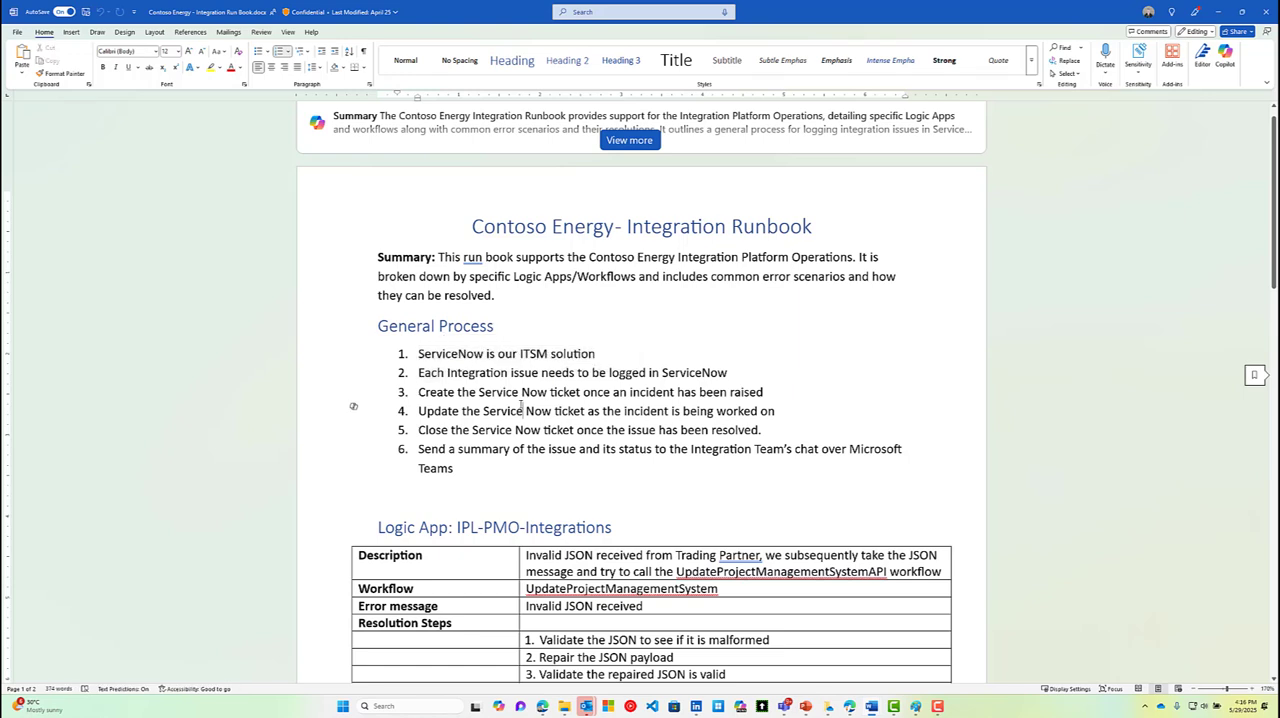
Step: Scroll the runbook down to the Logic App: IPL-FI-Integrations table and its resolution steps
{"action": "scroll", "scroll_direction": "down", "scroll_amount": 3}
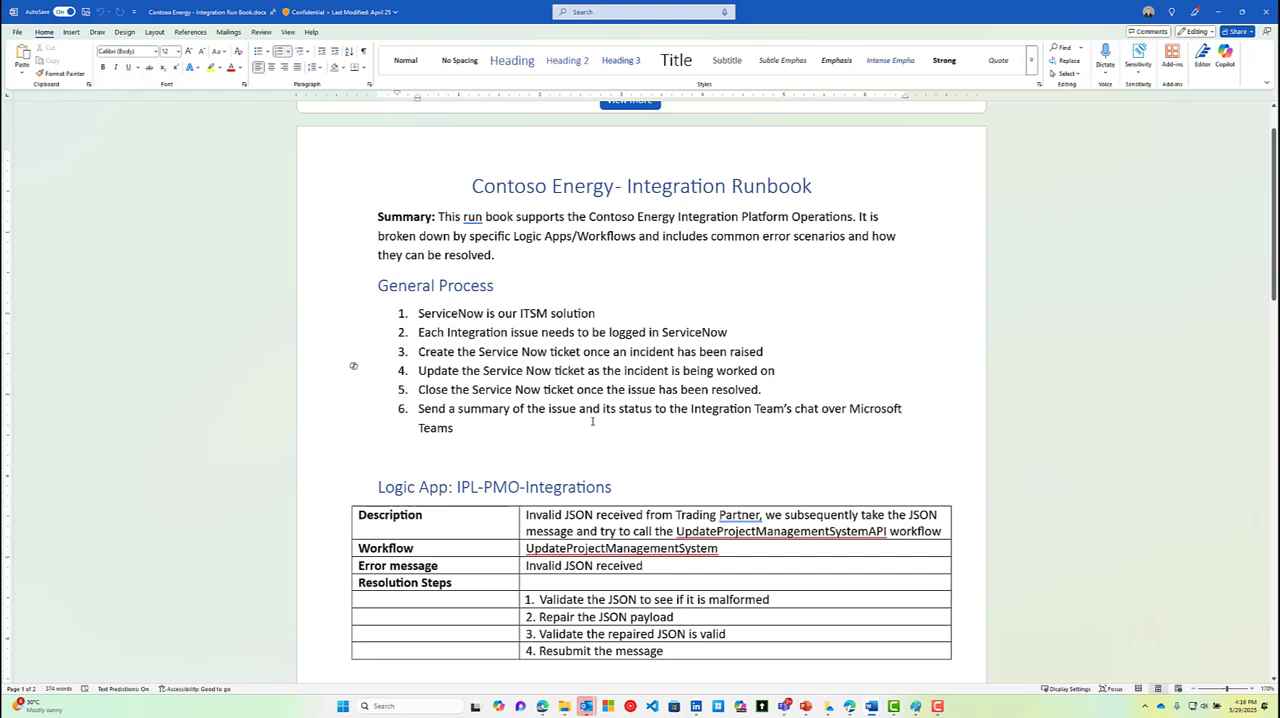
{"action": "scroll", "scroll_direction": "down", "scroll_amount": 3}
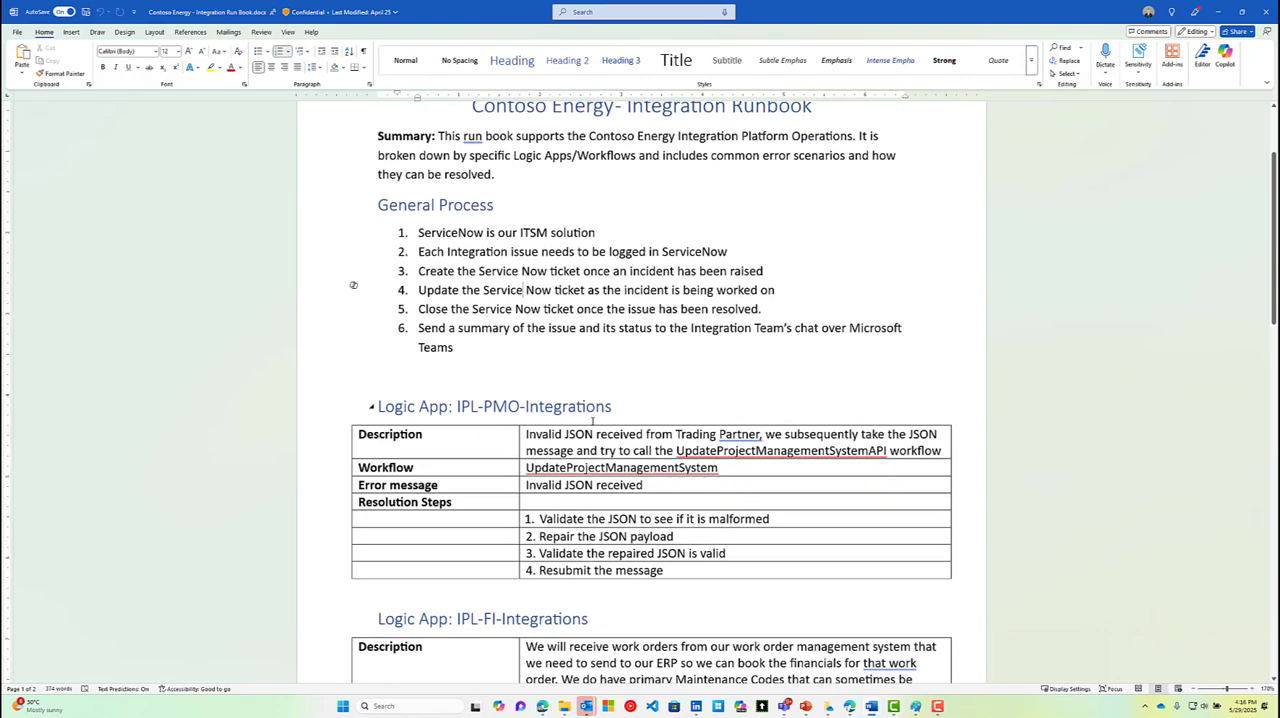
{"action": "scroll", "scroll_direction": "down", "scroll_amount": 3}
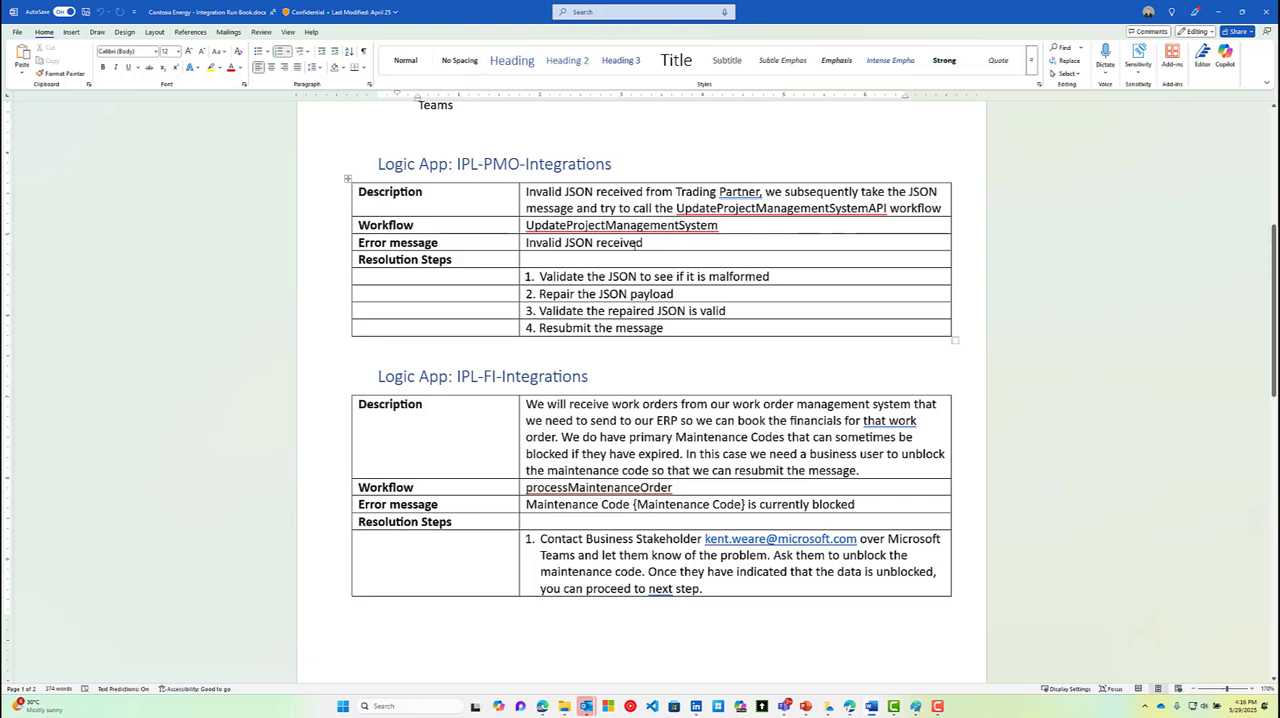
{"action": "scroll", "scroll_direction": "down", "scroll_amount": 3}
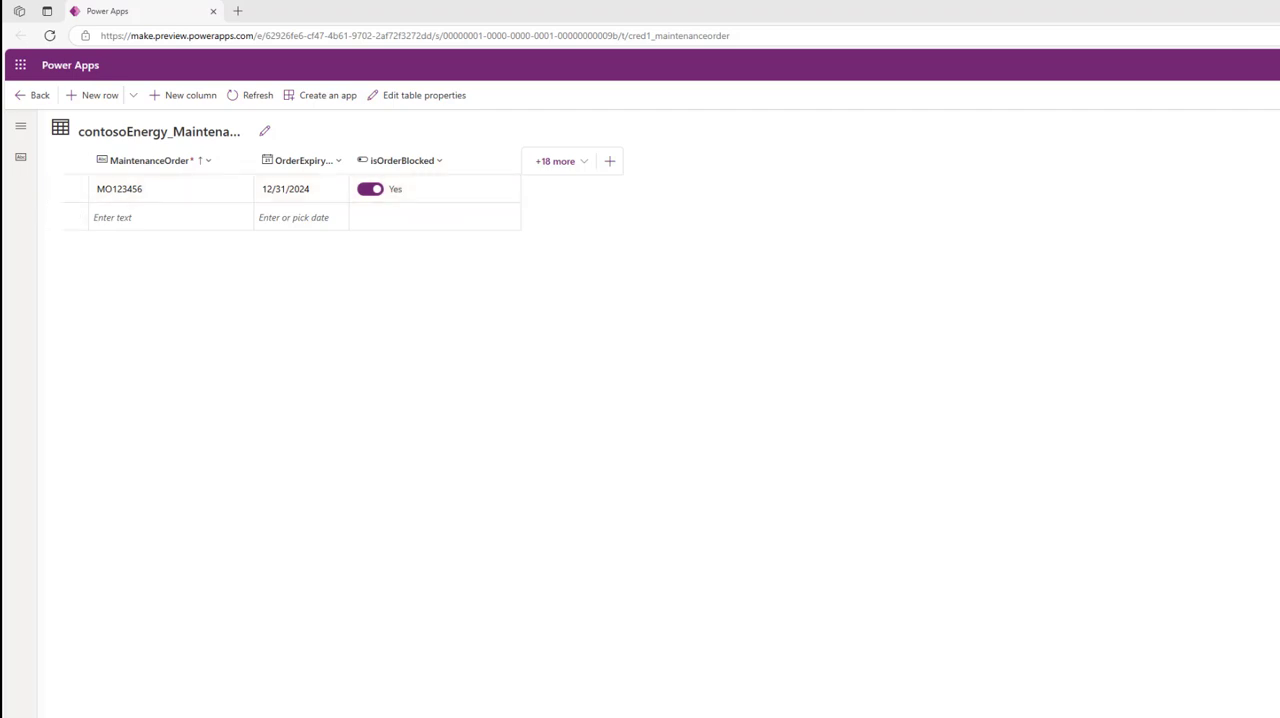
Step: Switch from the Power Apps order table to the processMaintenanceOrder run history in Azure
{"action": "left_click", "coordinate": [304, 12]}
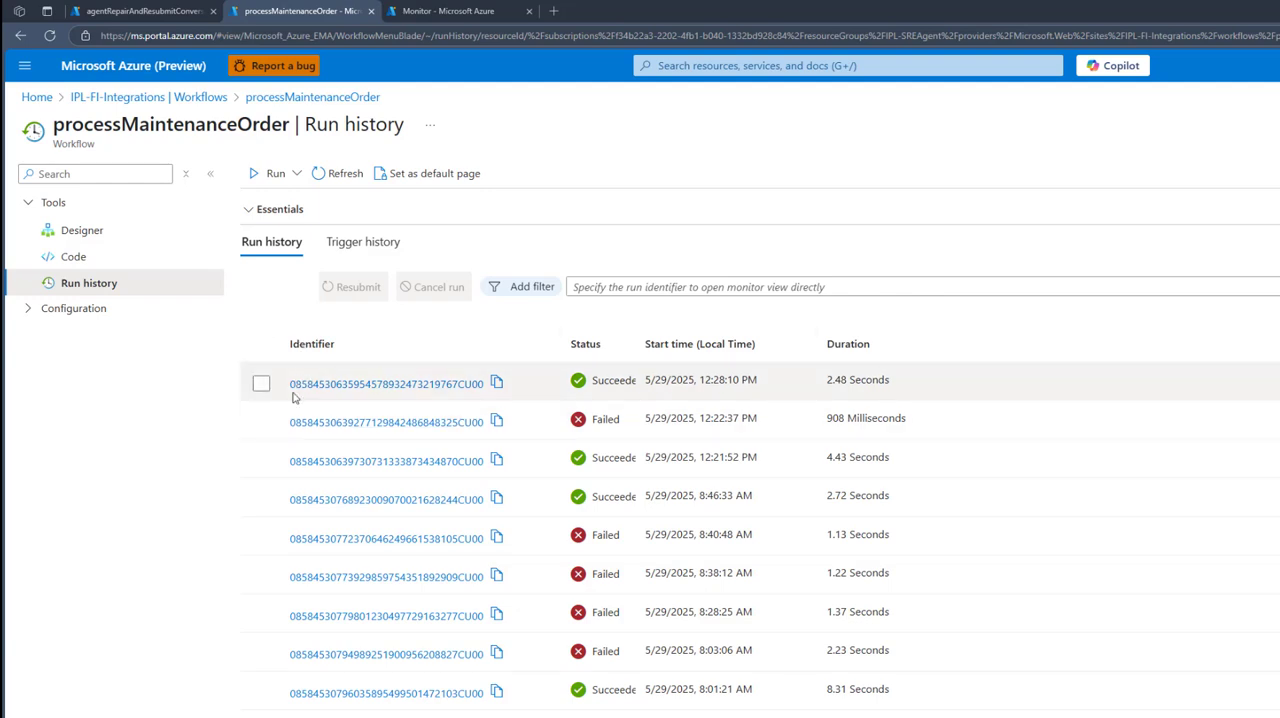
Step: Open a failed run's child-workflow call and select the 'MO123456 is currently blocked' error text
{"action": "left_click", "coordinate": [260, 384]}
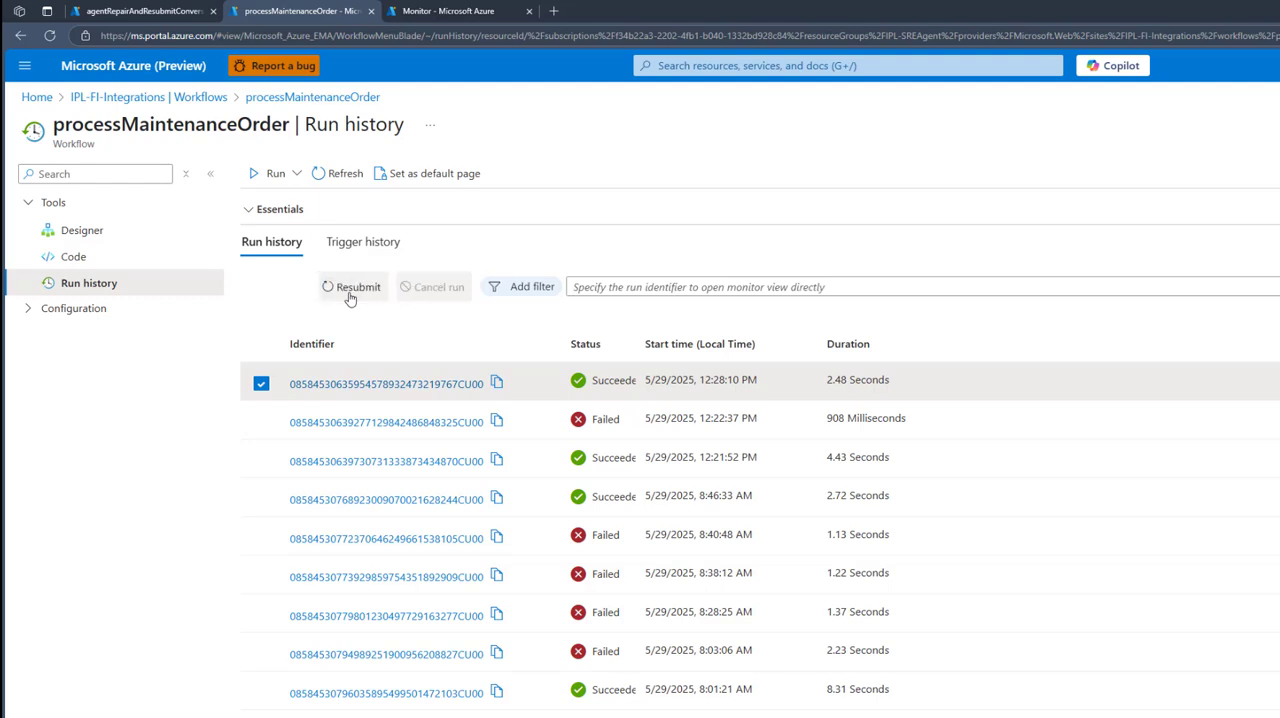
{"action": "left_click", "coordinate": [352, 288]}
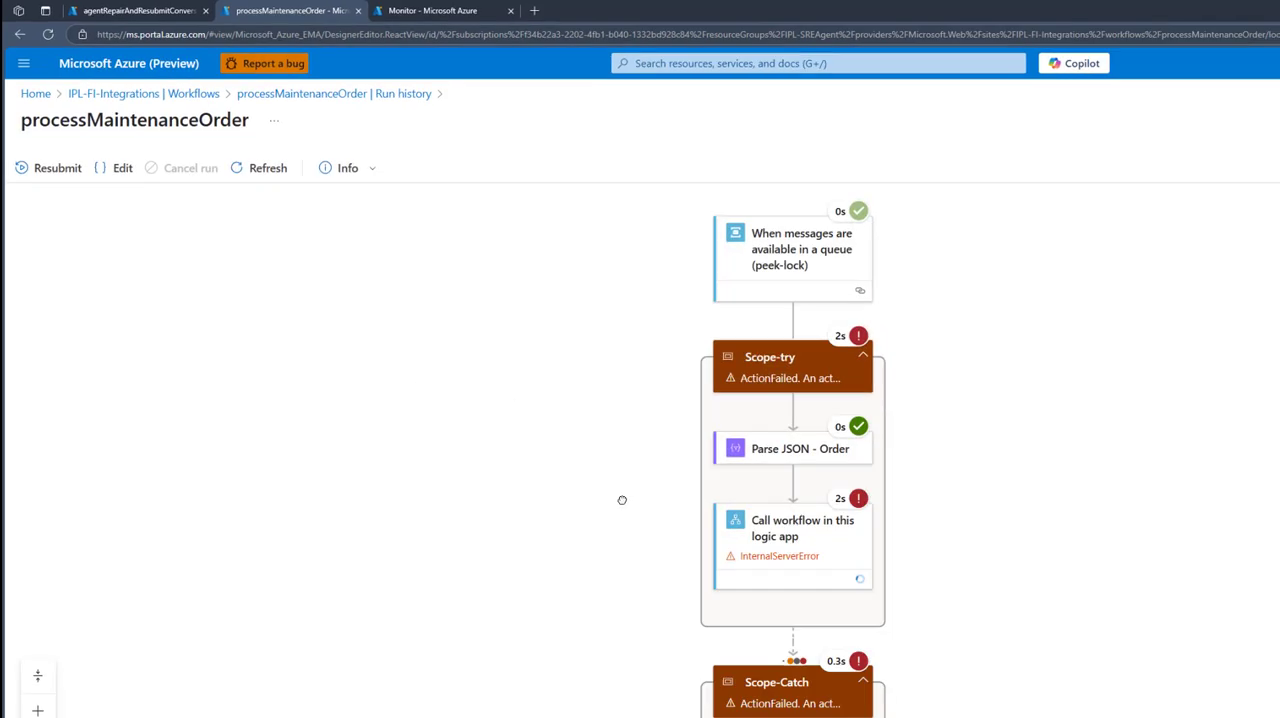
{"action": "left_click", "coordinate": [792, 528]}
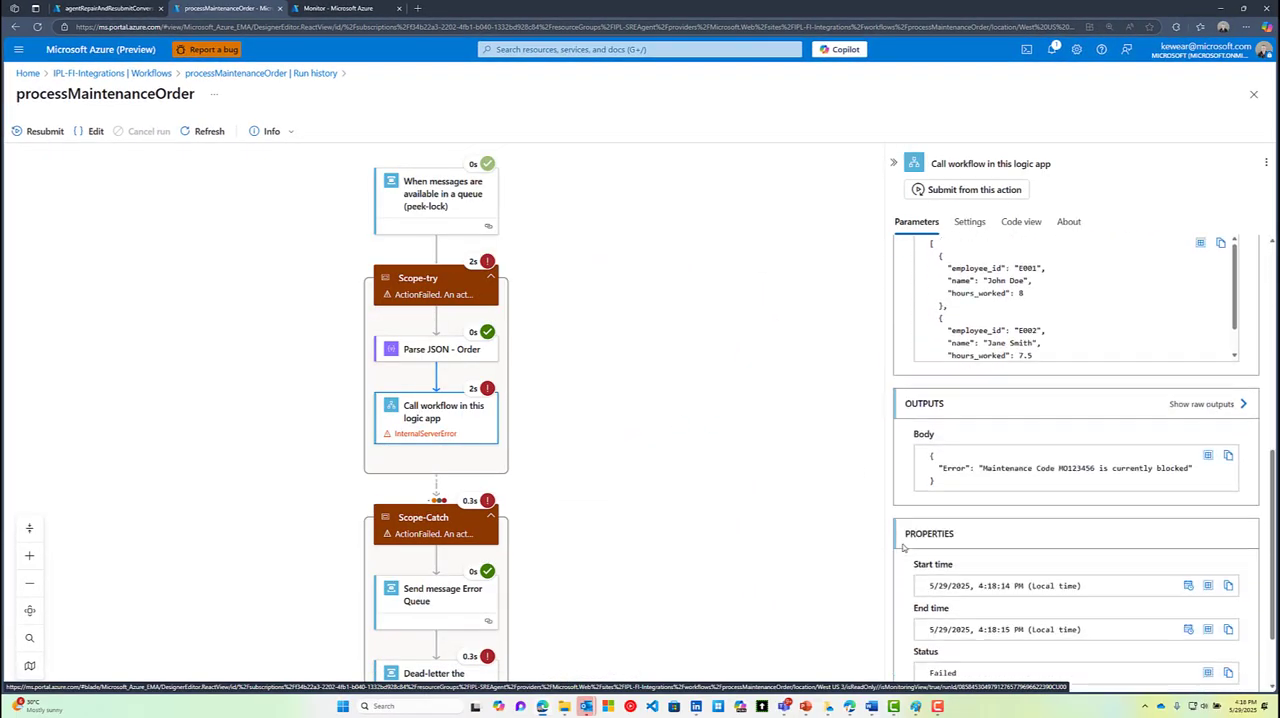
{"action": "scroll", "scroll_direction": "down", "scroll_amount": 3}
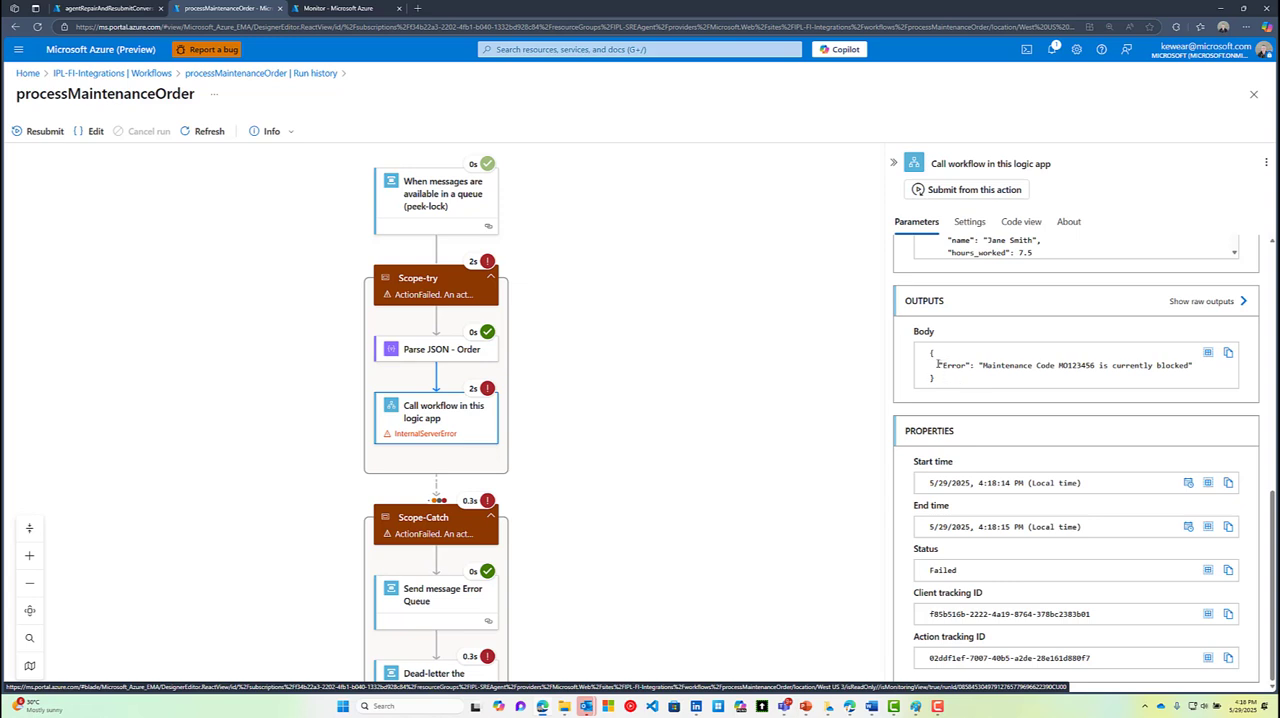
{"action": "triple_click", "coordinate": [1044, 364]}
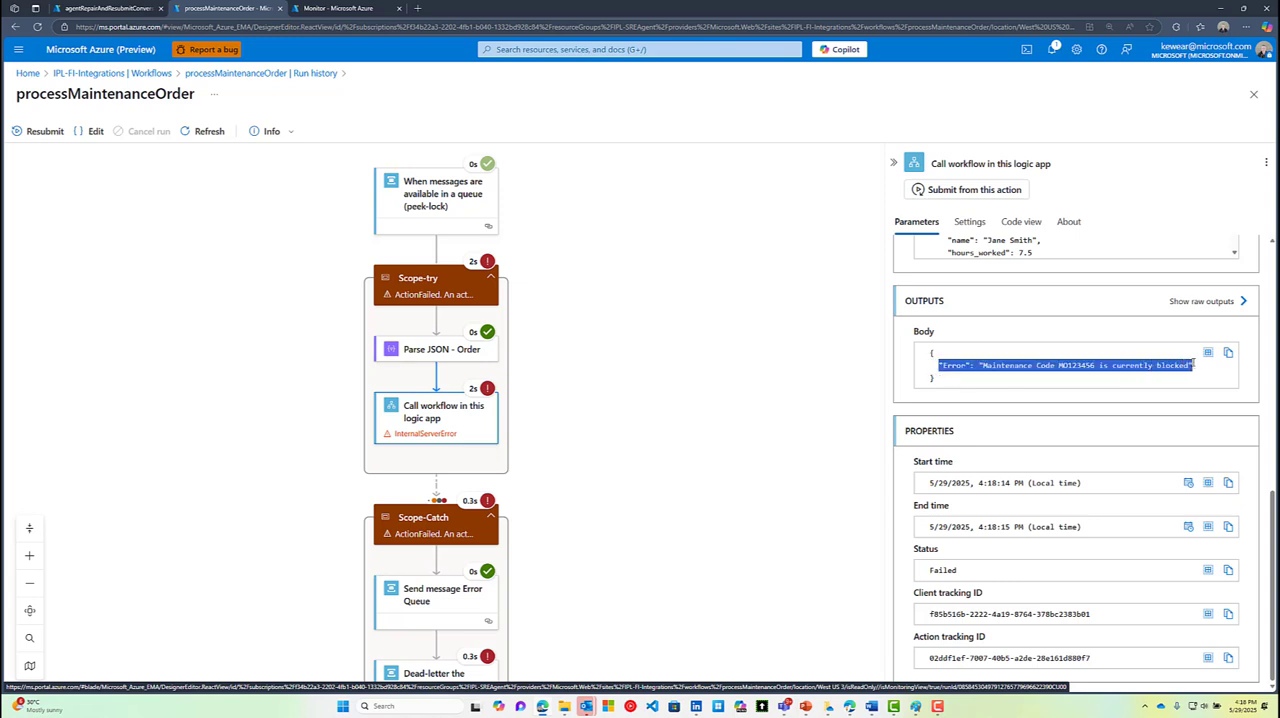
{"action": "mouse_move", "coordinate": [476, 428]}
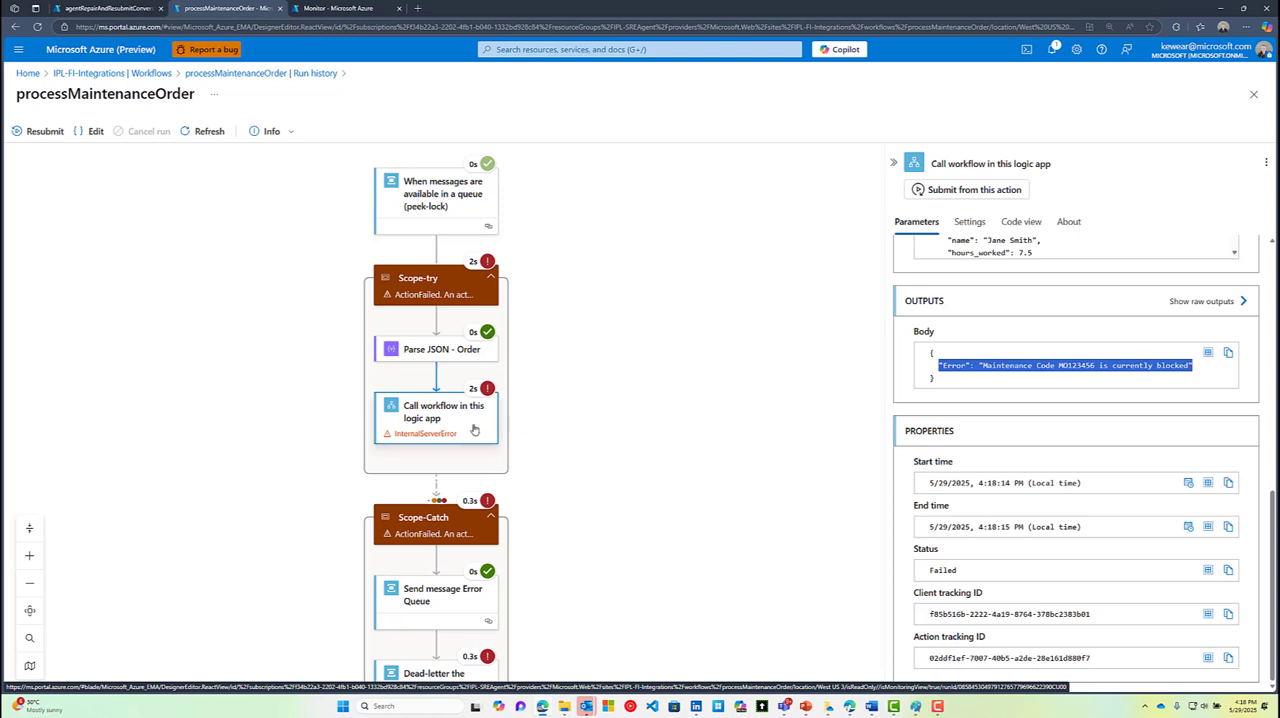
{"action": "mouse_move", "coordinate": [650, 446]}
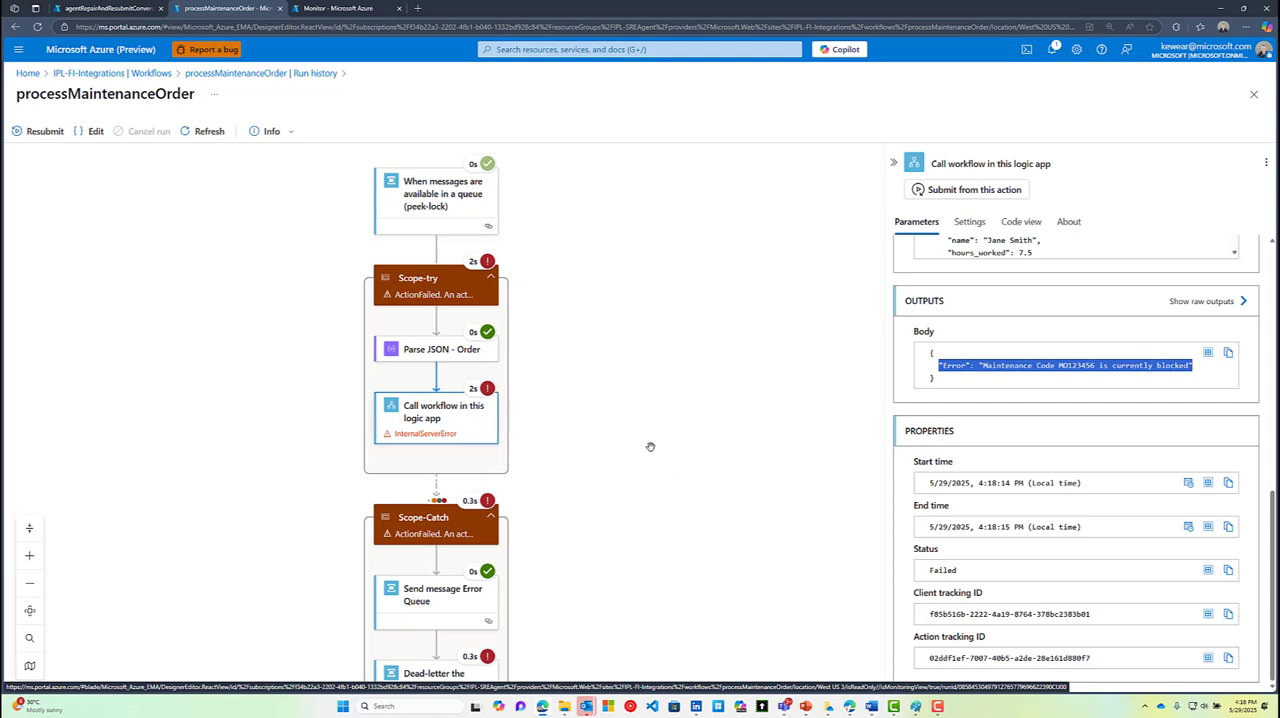
{"action": "mouse_move", "coordinate": [604, 426]}
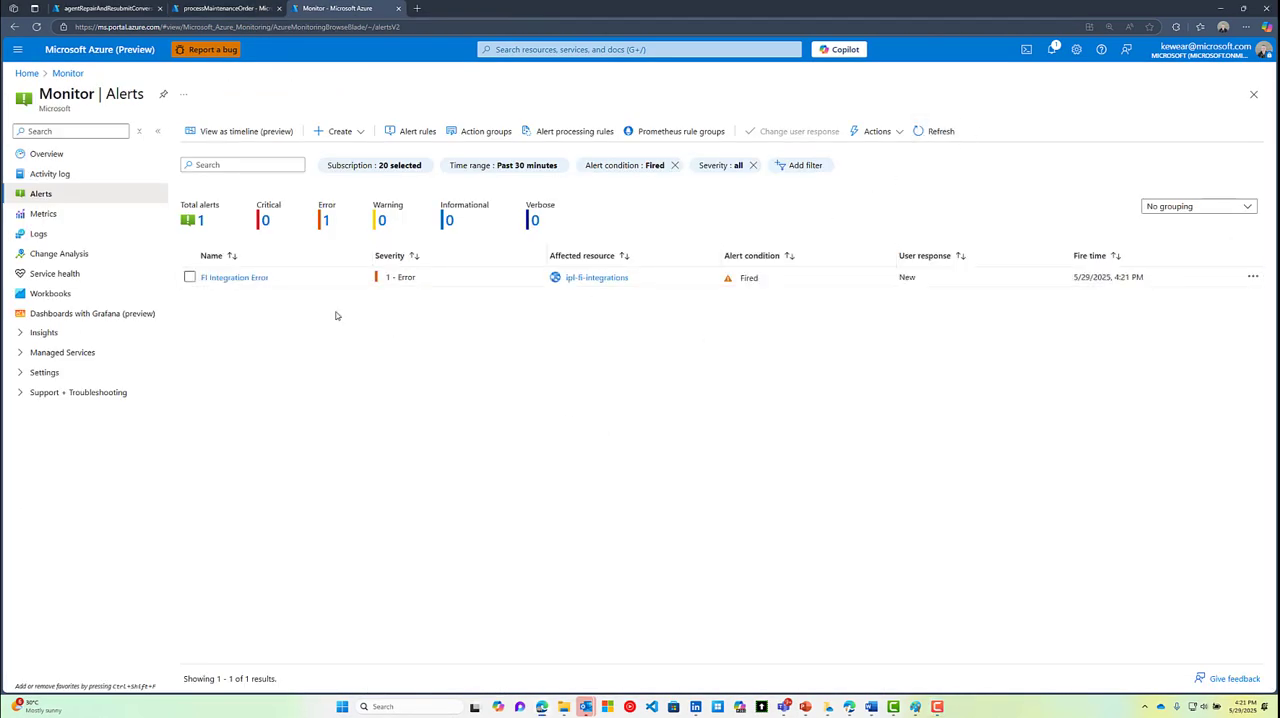
Step: Review the fired FI Integration Error alert's details showing 100% failure rate, then close the pane
{"action": "left_click", "coordinate": [236, 276]}
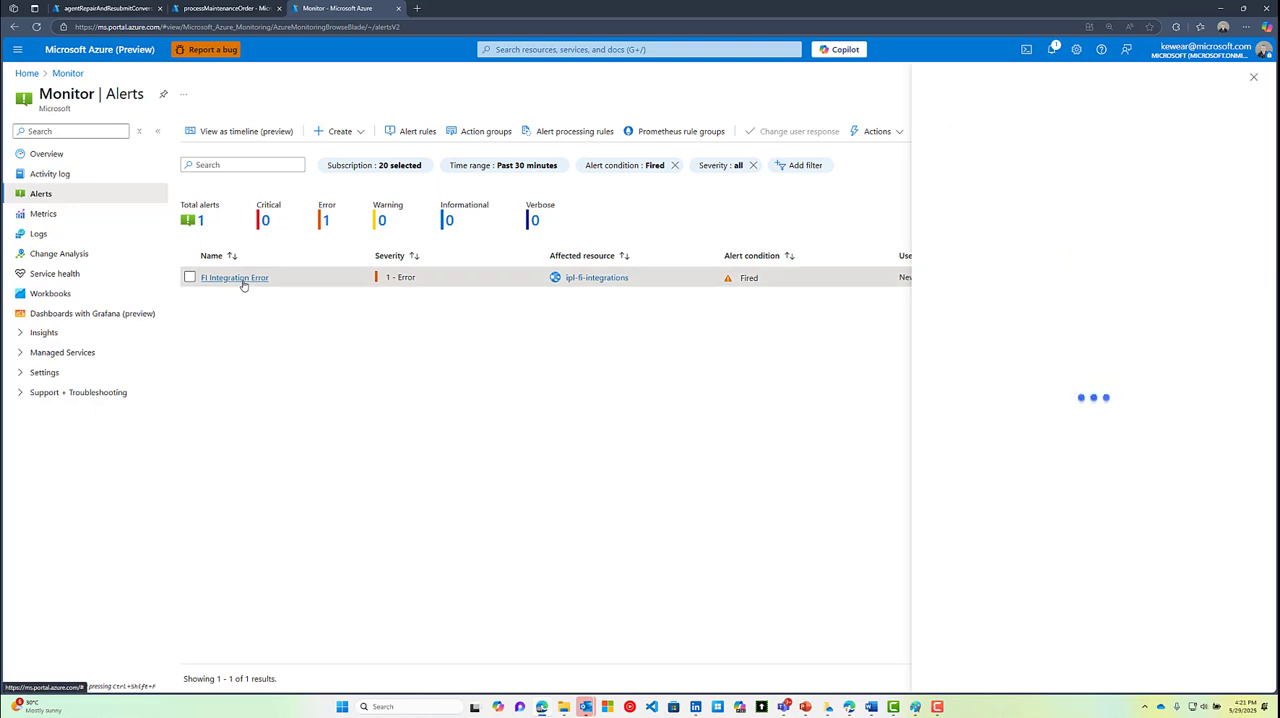
{"action": "left_click", "coordinate": [236, 276]}
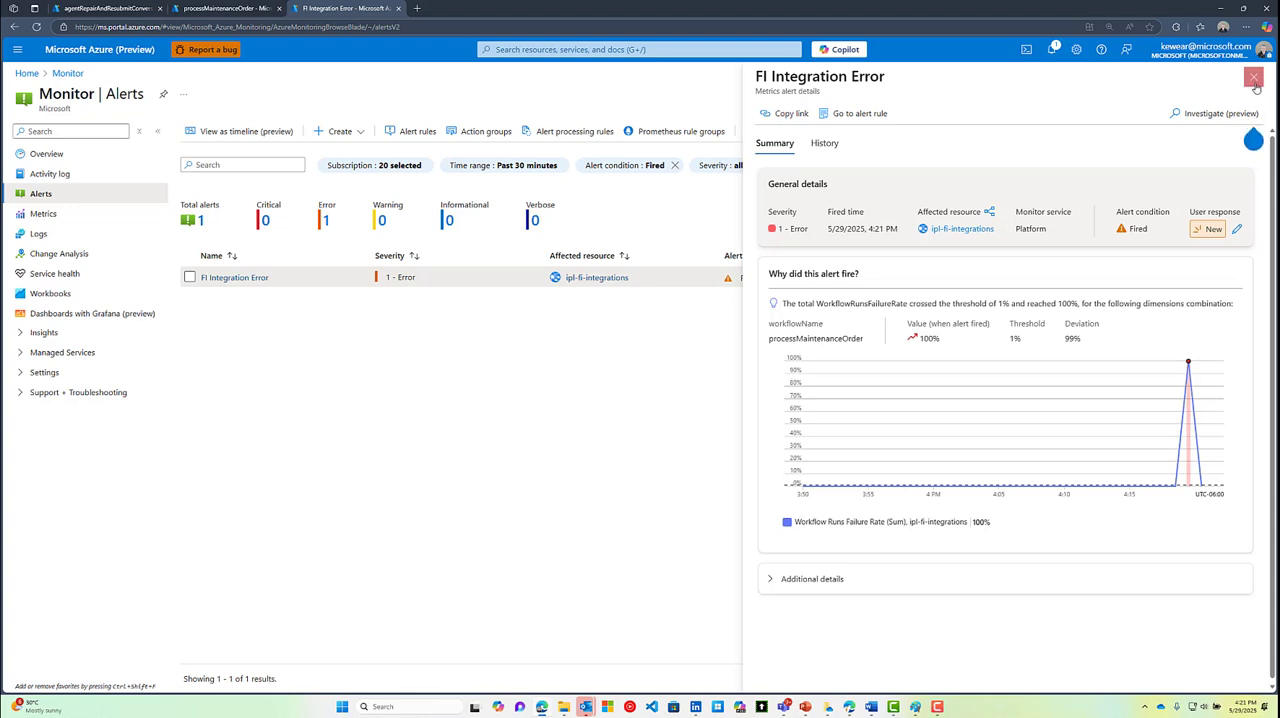
{"action": "left_click", "coordinate": [1254, 76]}
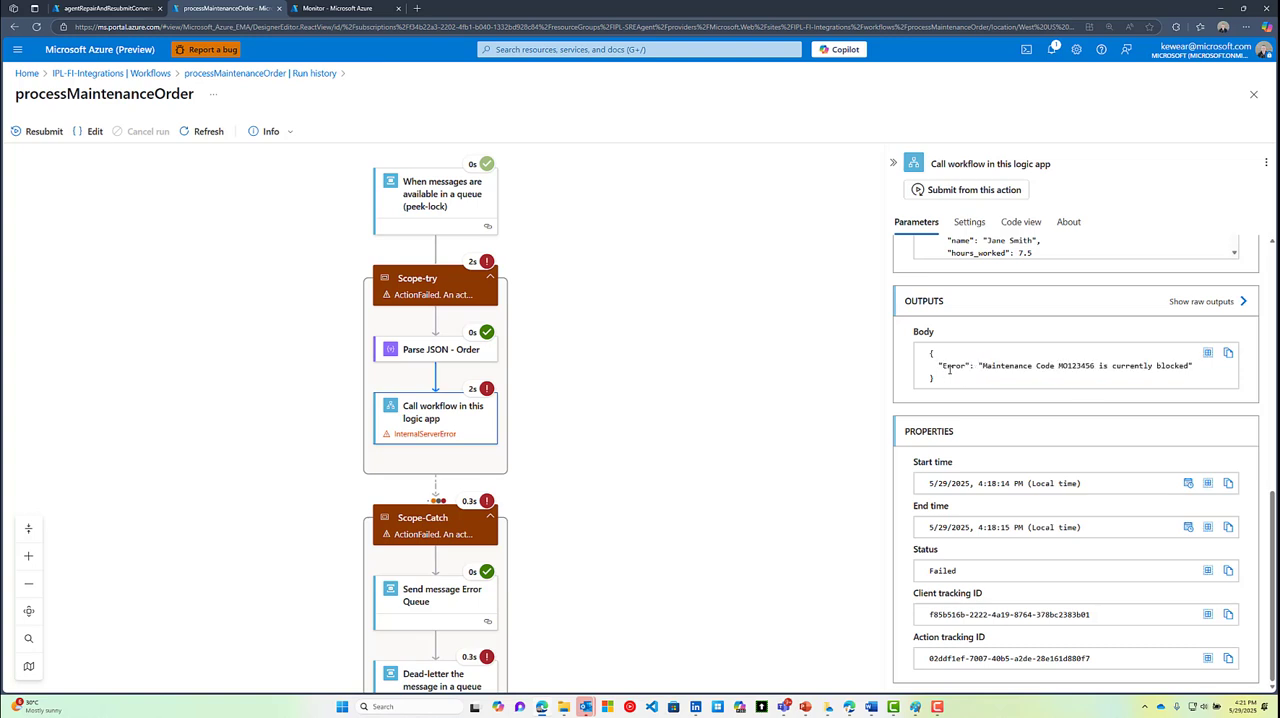
{"action": "mouse_move", "coordinate": [738, 364]}
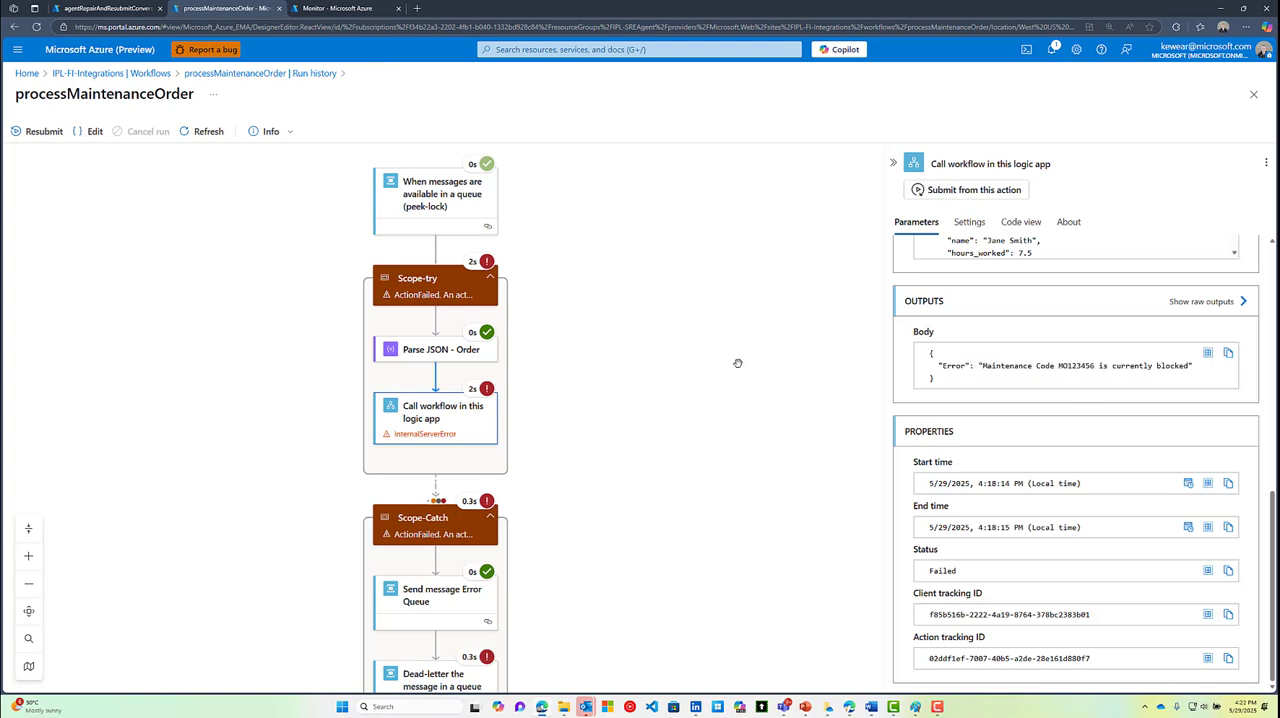
Step: Show the agentRepairAndResubmitConversational designer and the Default Agent's system instructions
{"action": "left_click", "coordinate": [104, 8]}
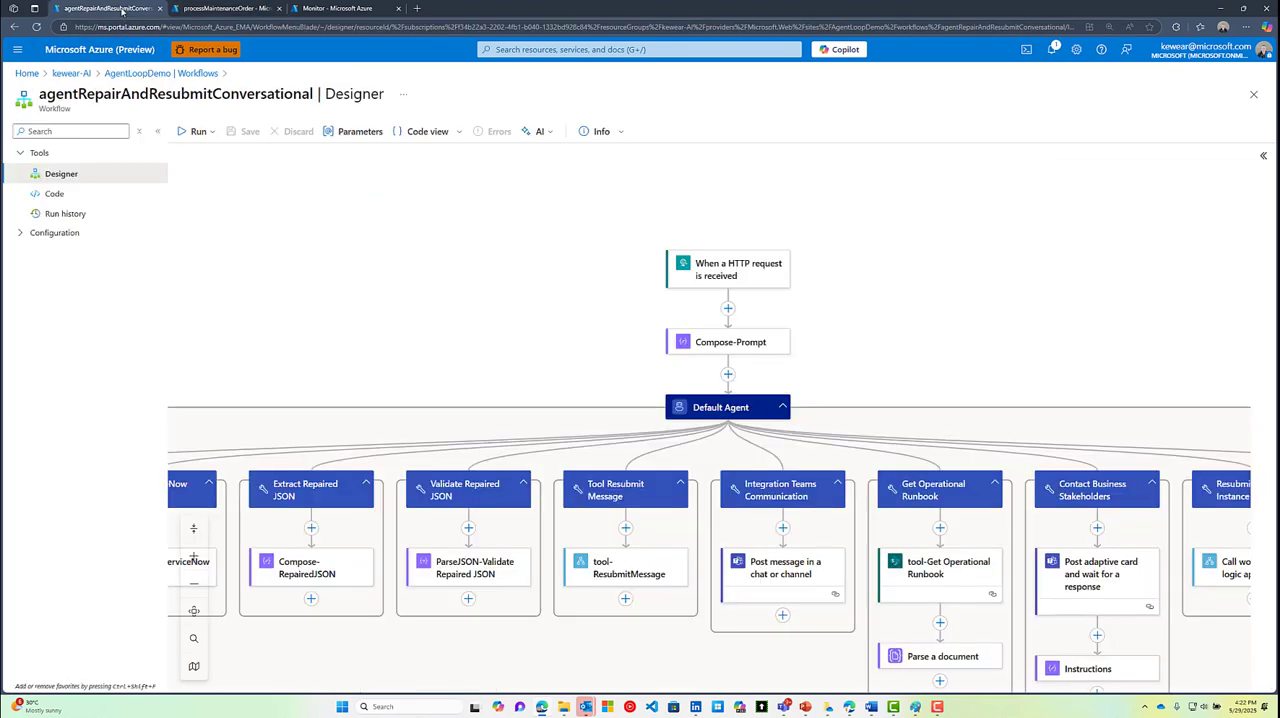
{"action": "mouse_move", "coordinate": [318, 260]}
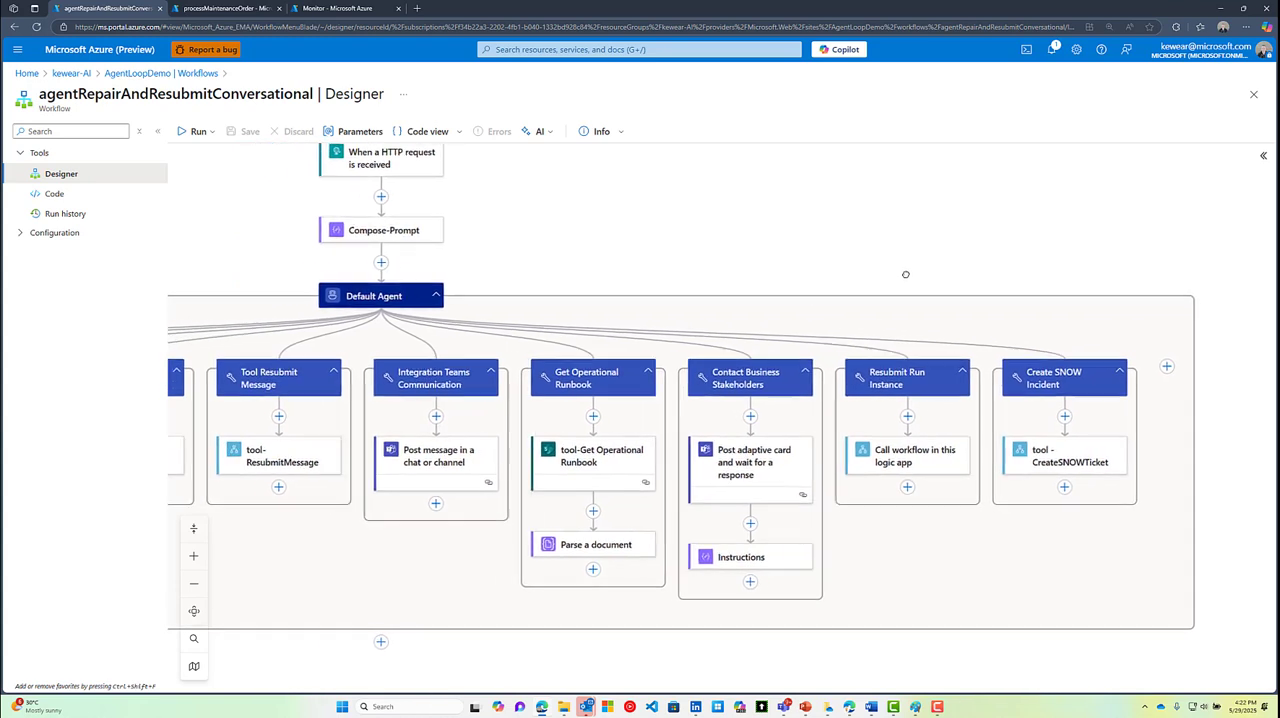
{"action": "left_click", "coordinate": [380, 296]}
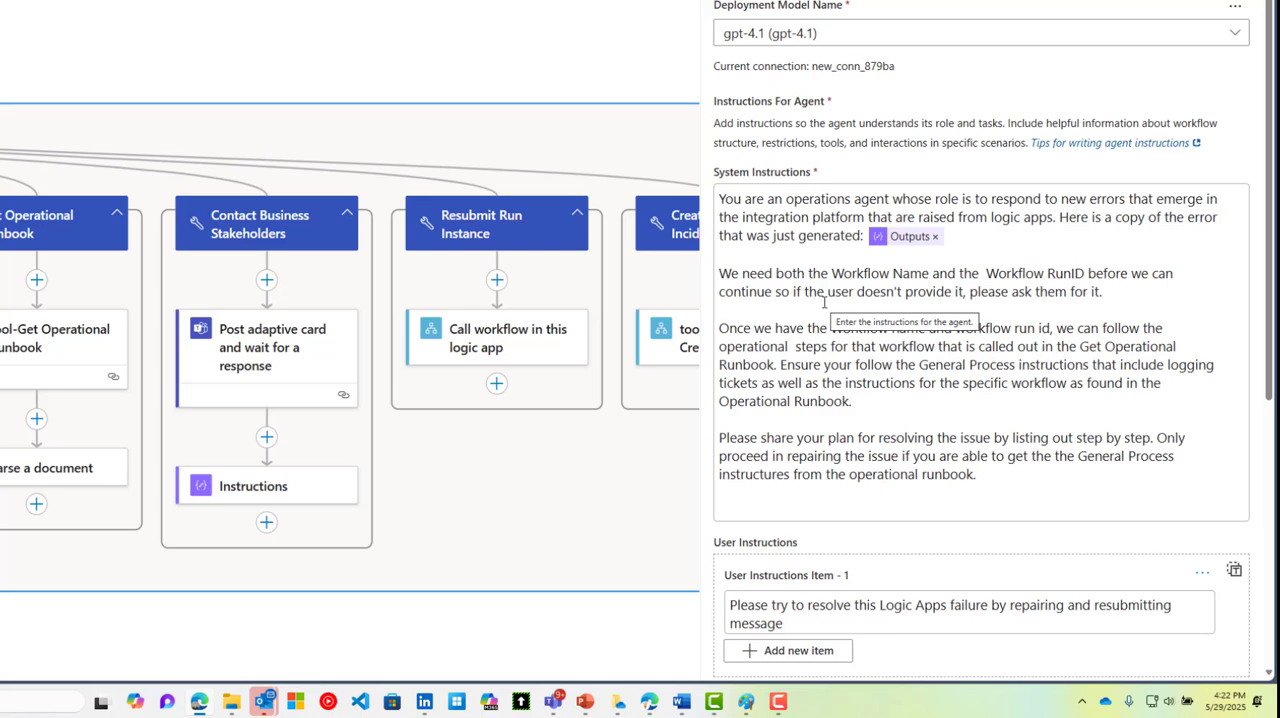
{"action": "mouse_move", "coordinate": [1096, 420]}
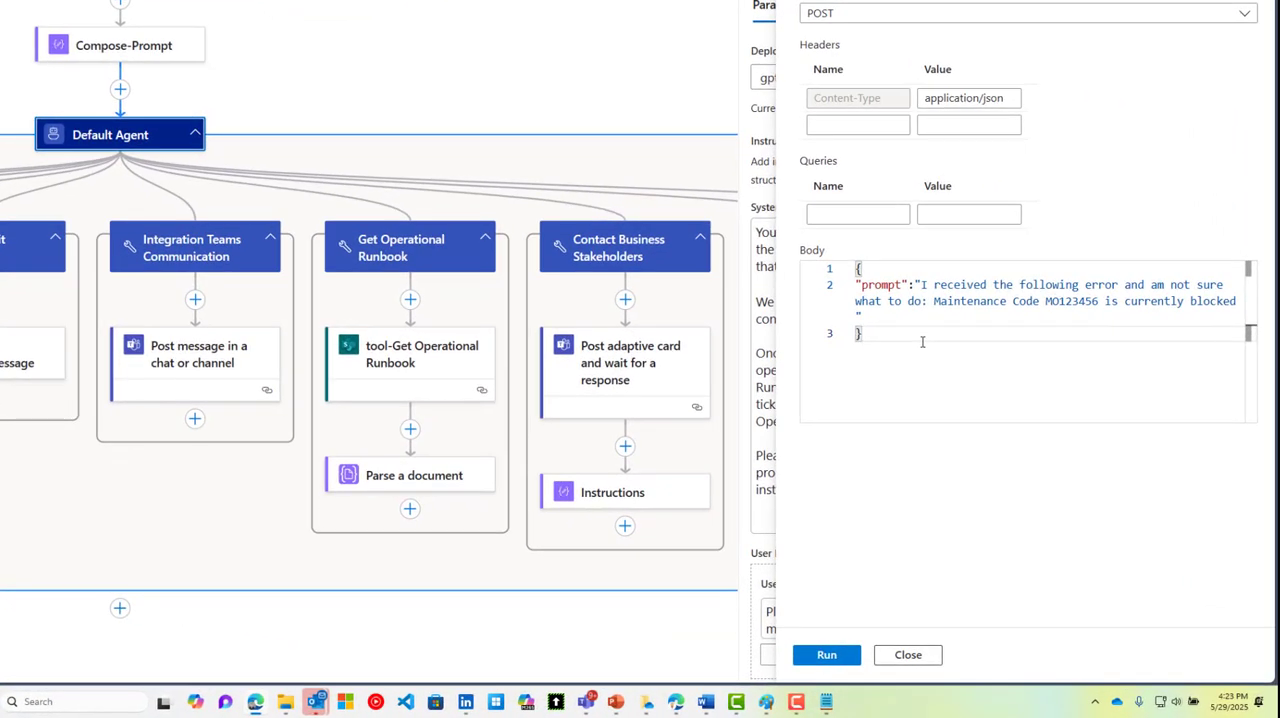
Step: Run the agent workflow with the JSON payload reporting Maintenance Code MO123456 is blocked
{"action": "left_click", "coordinate": [826, 654]}
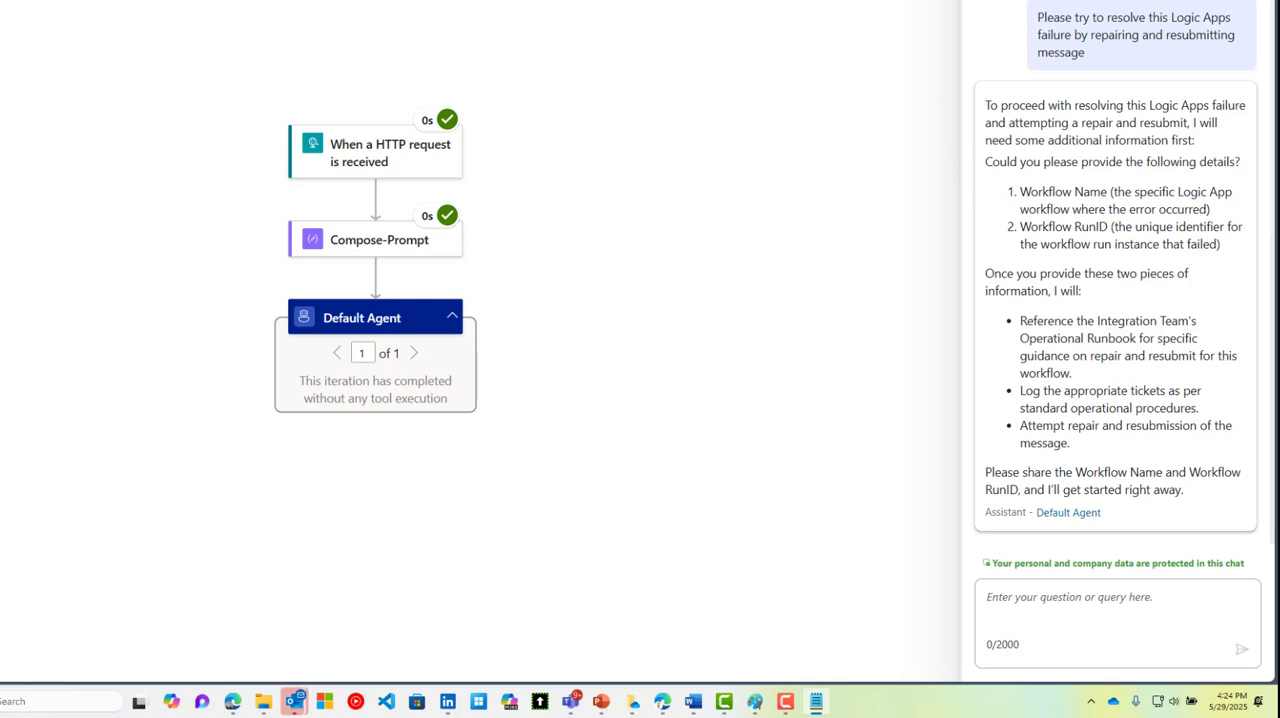
{"action": "type", "text": "085845307798012304977291632277CU00"}
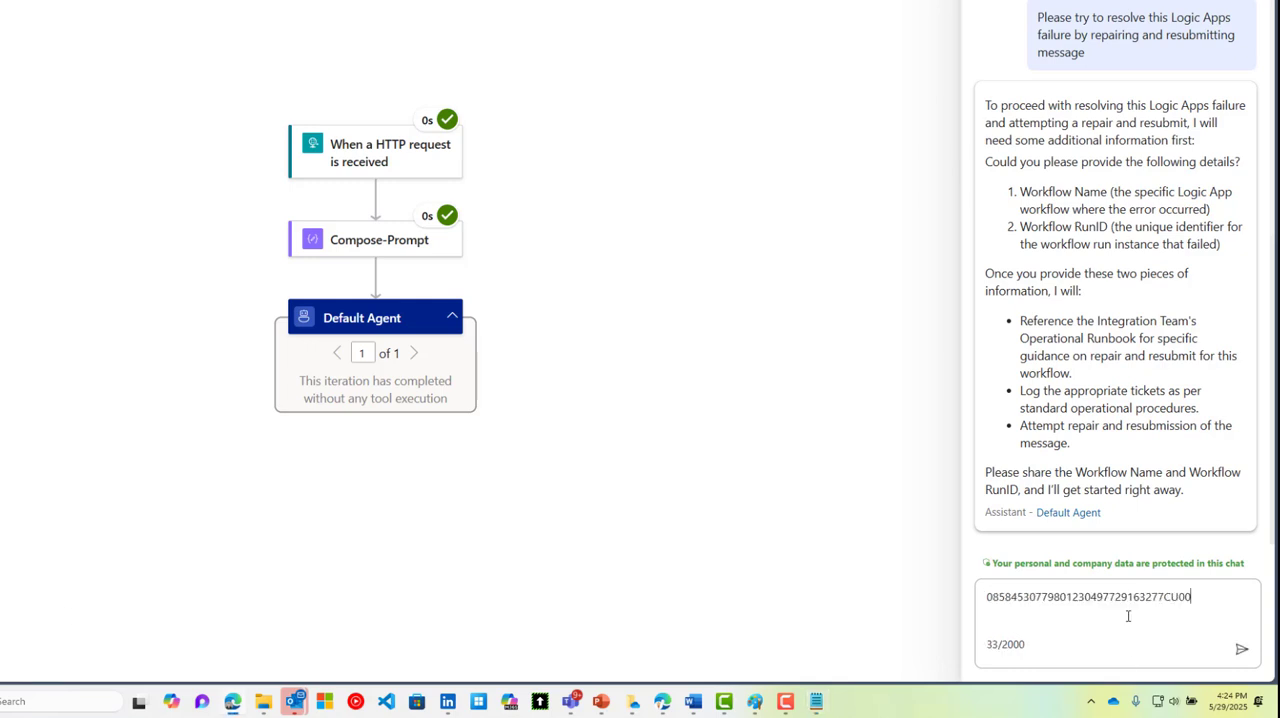
{"action": "left_click", "coordinate": [1242, 648]}
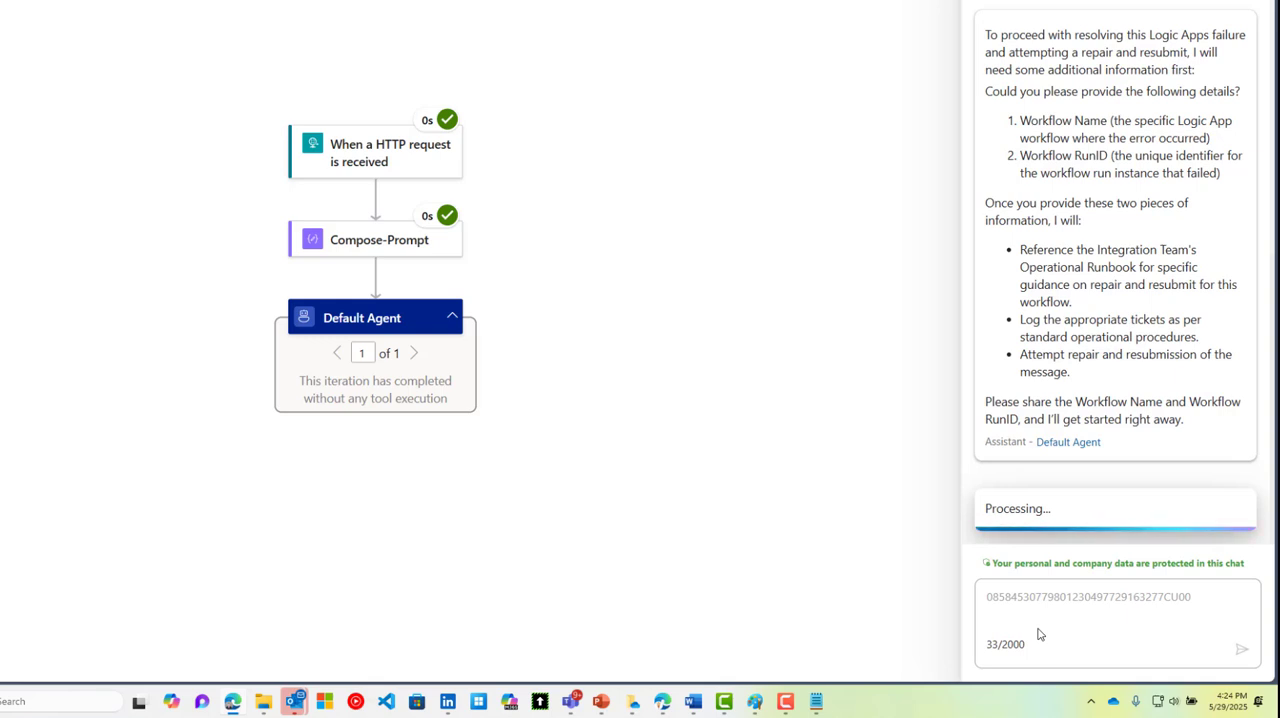
{"action": "left_click", "coordinate": [1240, 648]}
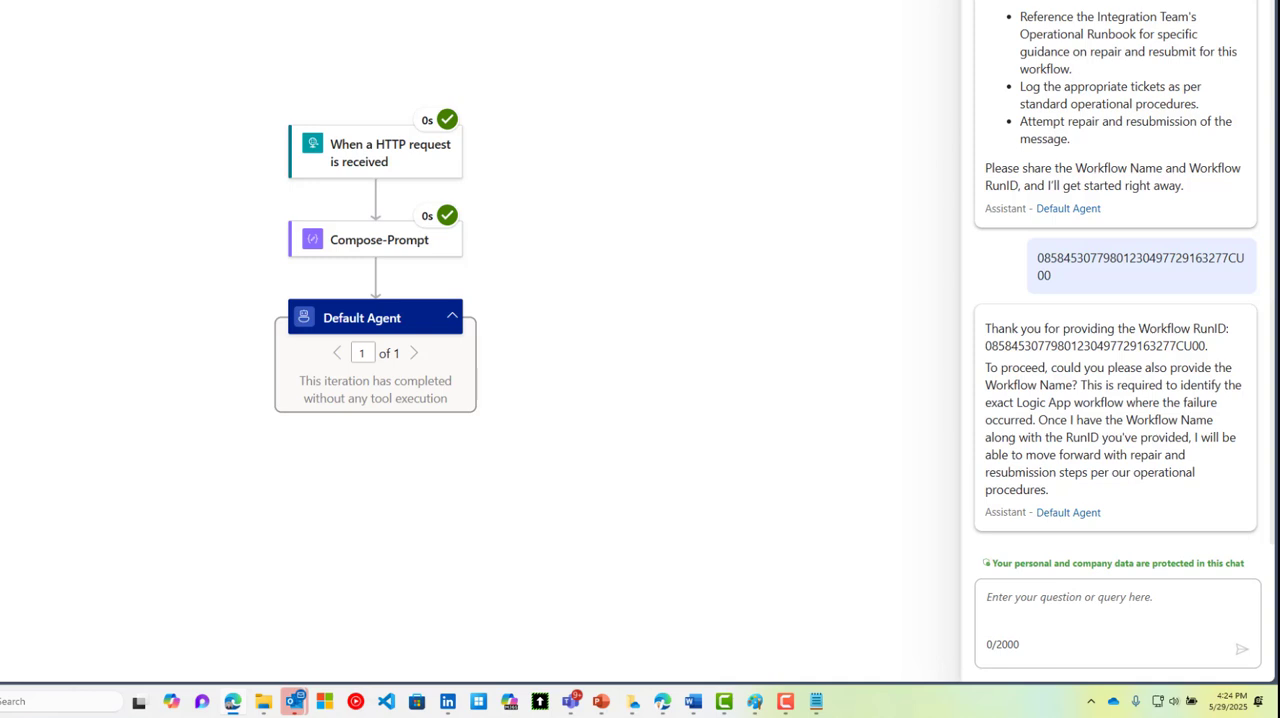
{"action": "mouse_move", "coordinate": [648, 442]}
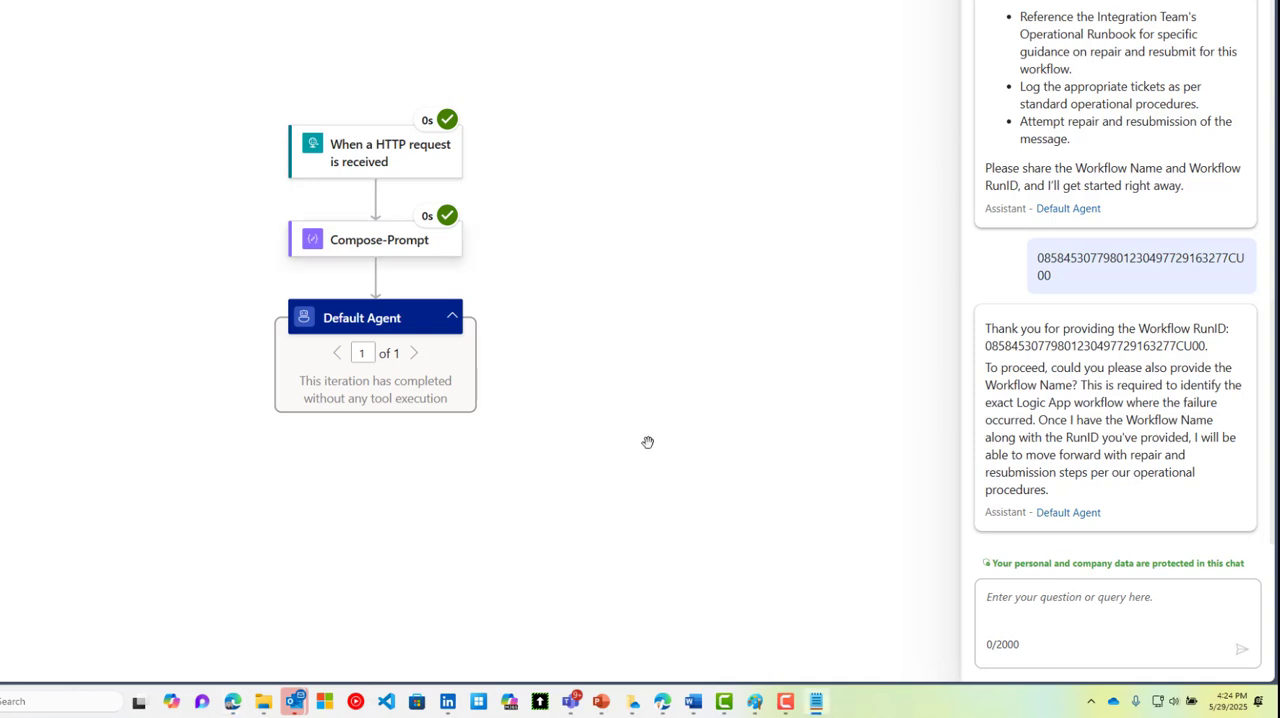
{"action": "type", "text": "processMaintenanceOrder"}
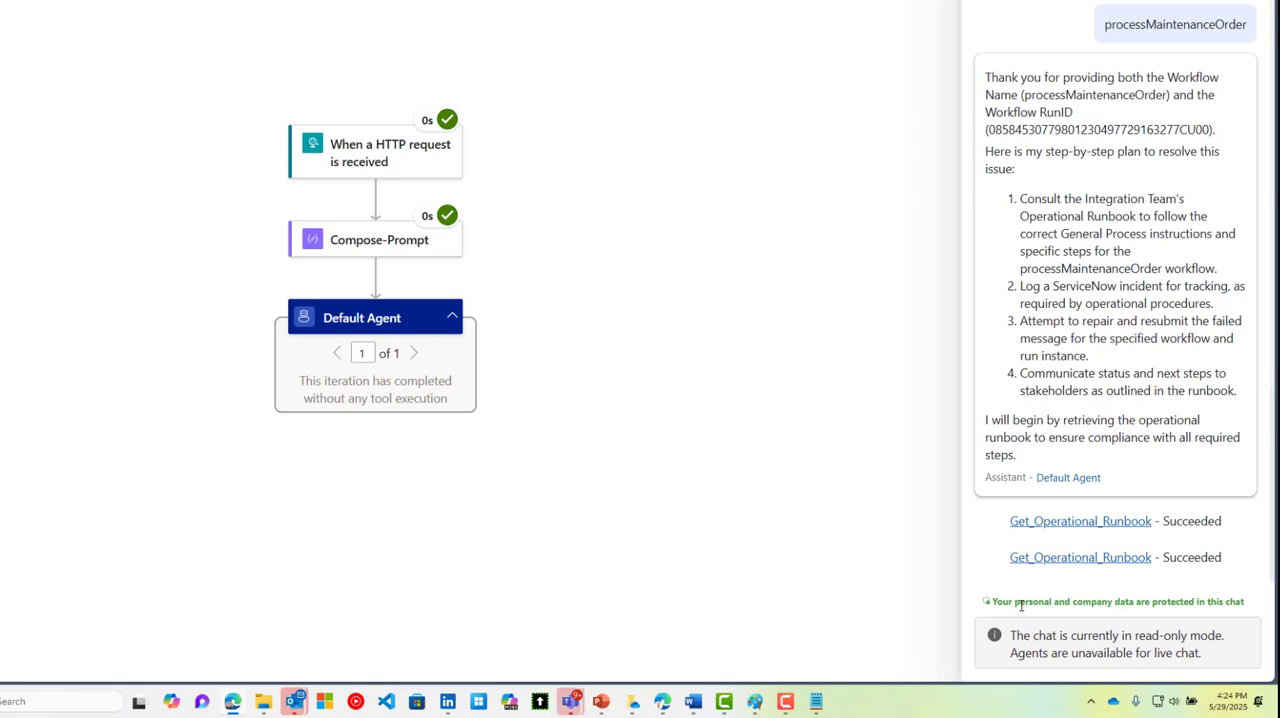
{"action": "mouse_move", "coordinate": [896, 424]}
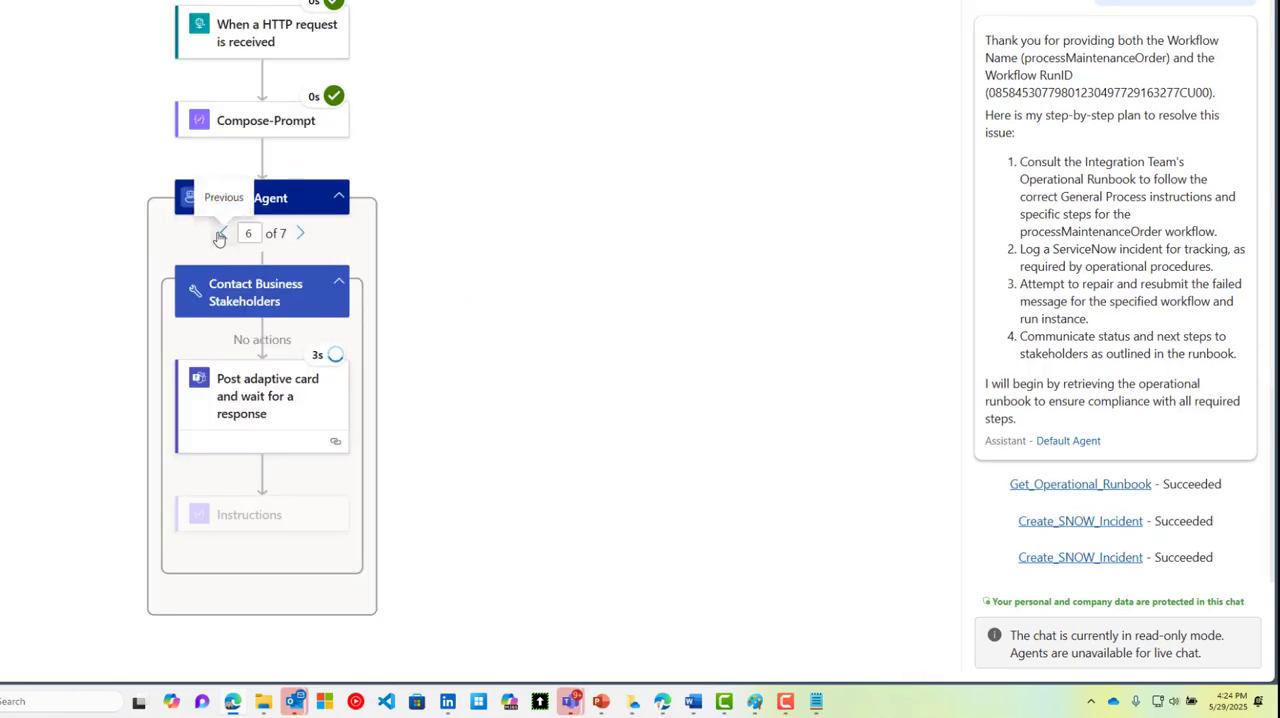
Step: Step the Default Agent loop back to the runbook iteration, then forward to iteration 6, Create SNOW Incident
{"action": "left_click", "coordinate": [220, 232]}
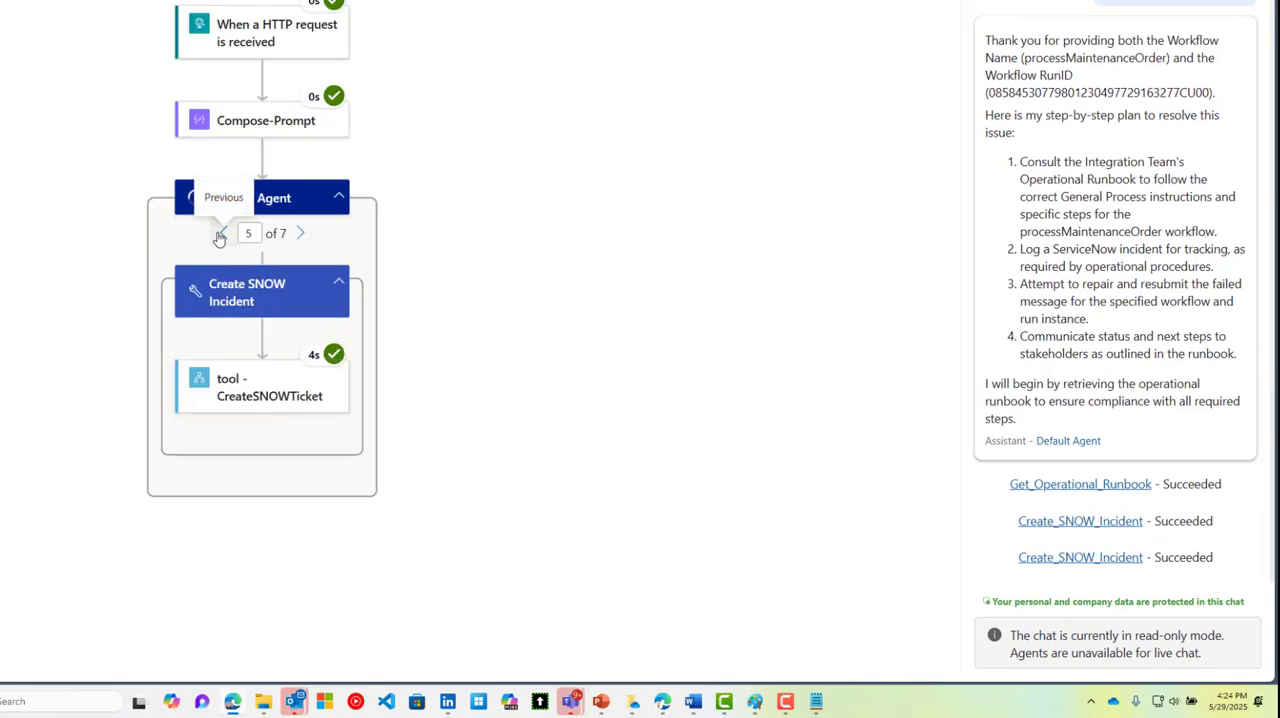
{"action": "left_click", "coordinate": [220, 232]}
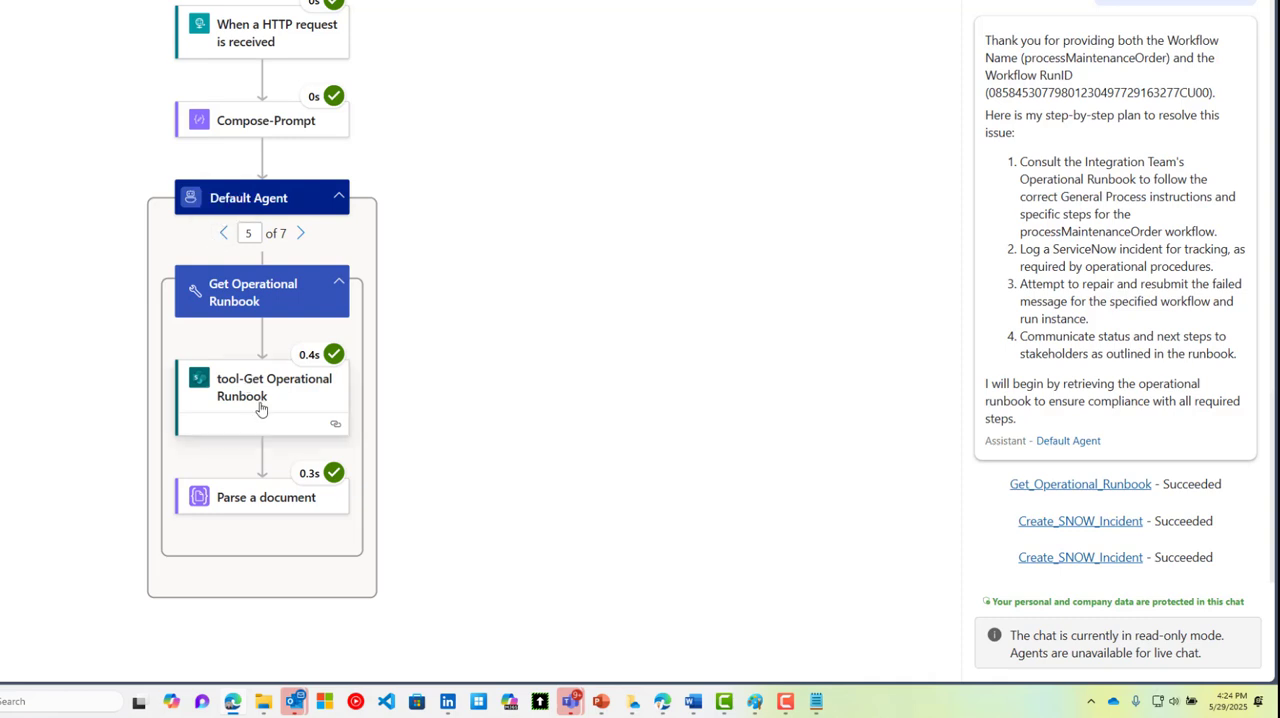
{"action": "left_click", "coordinate": [300, 232]}
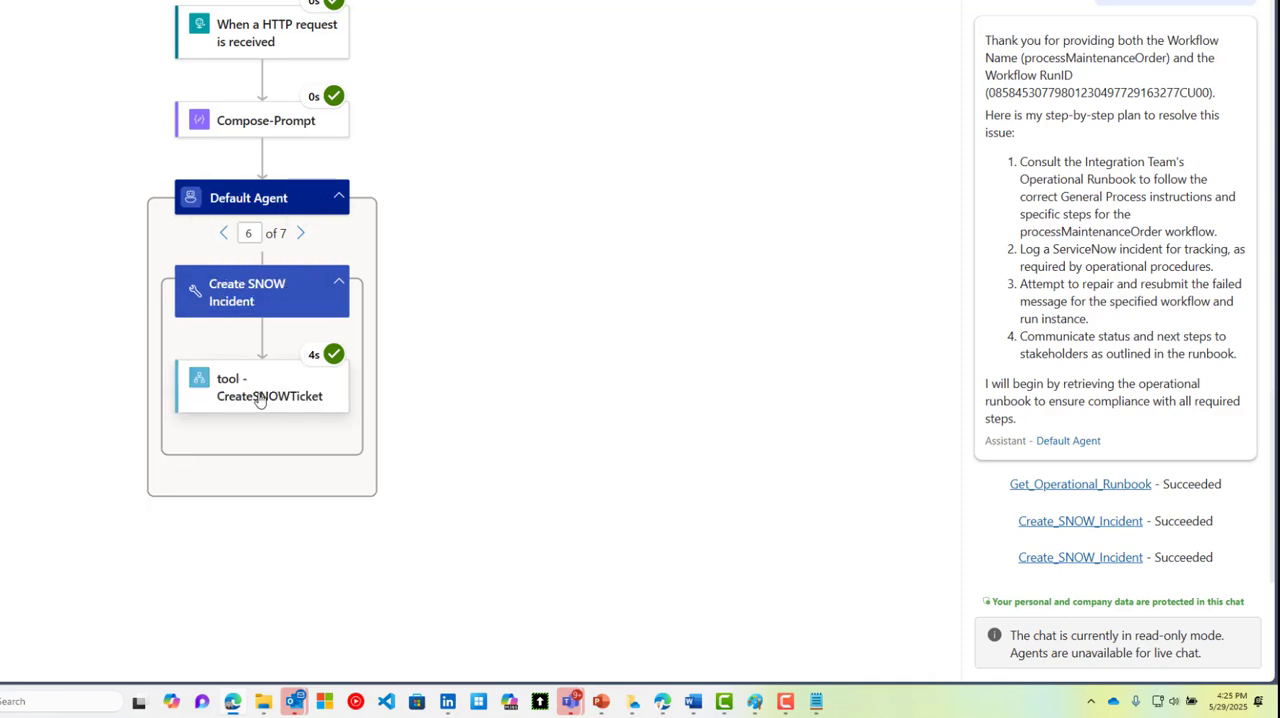
Step: View CreateSNOWTicket's outputs with ticket INC0010005, then advance to iteration 7 of 7
{"action": "left_click", "coordinate": [260, 388]}
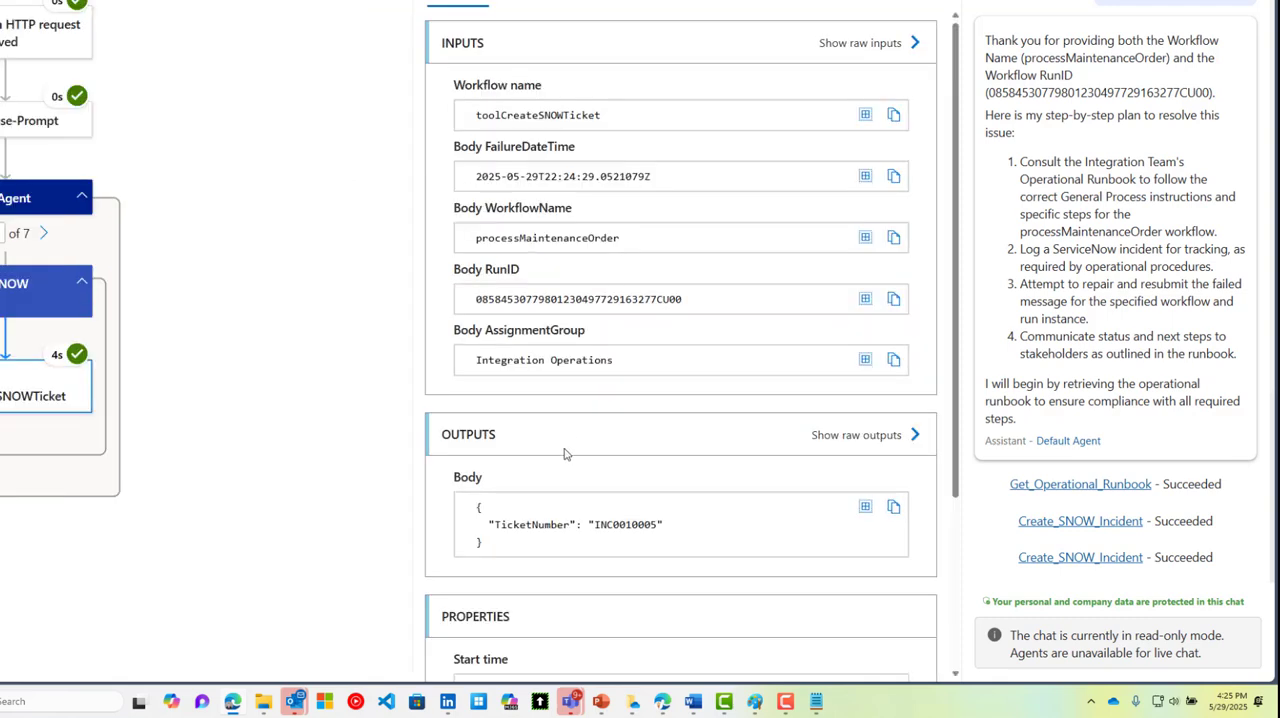
{"action": "double_click", "coordinate": [628, 524]}
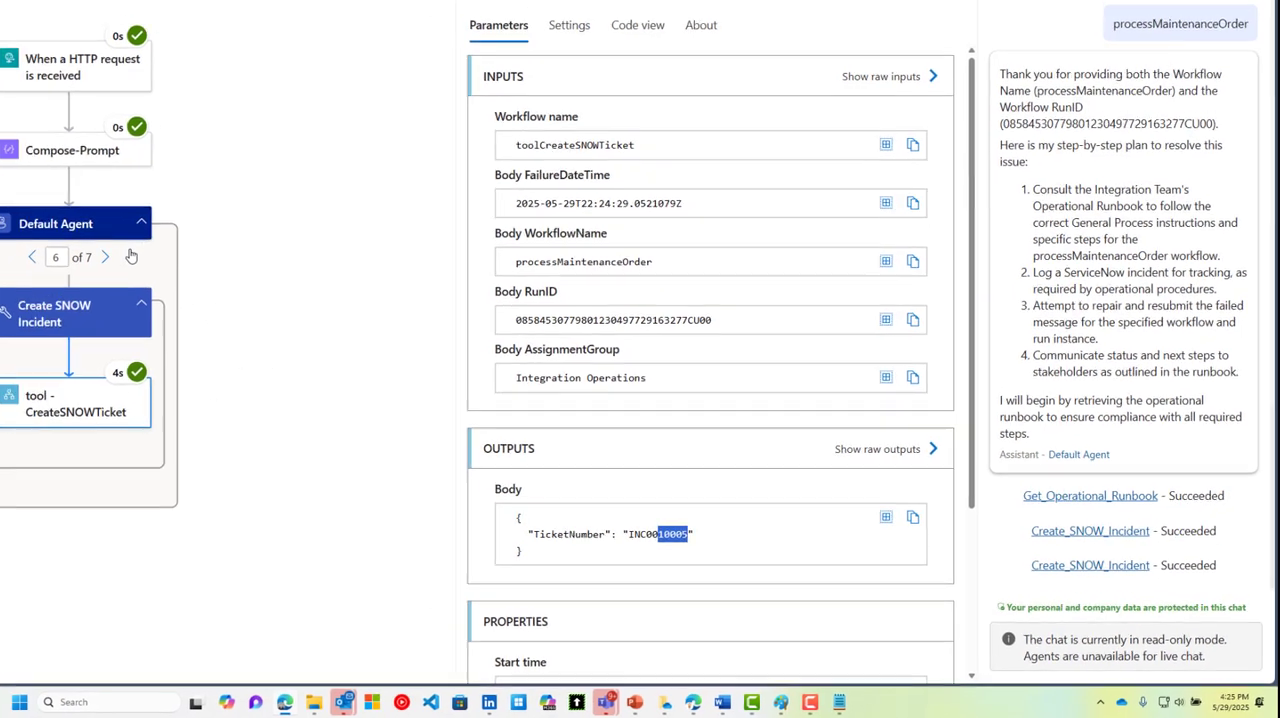
{"action": "left_click", "coordinate": [104, 256]}
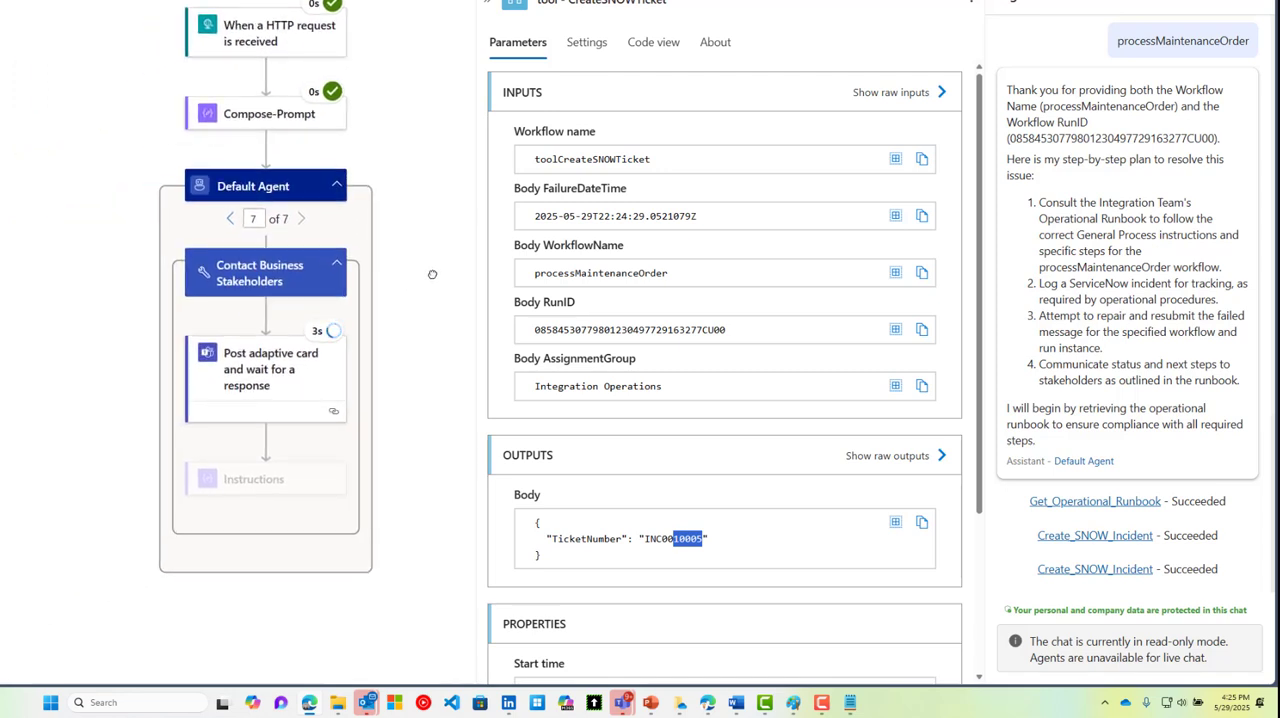
{"action": "mouse_move", "coordinate": [308, 400]}
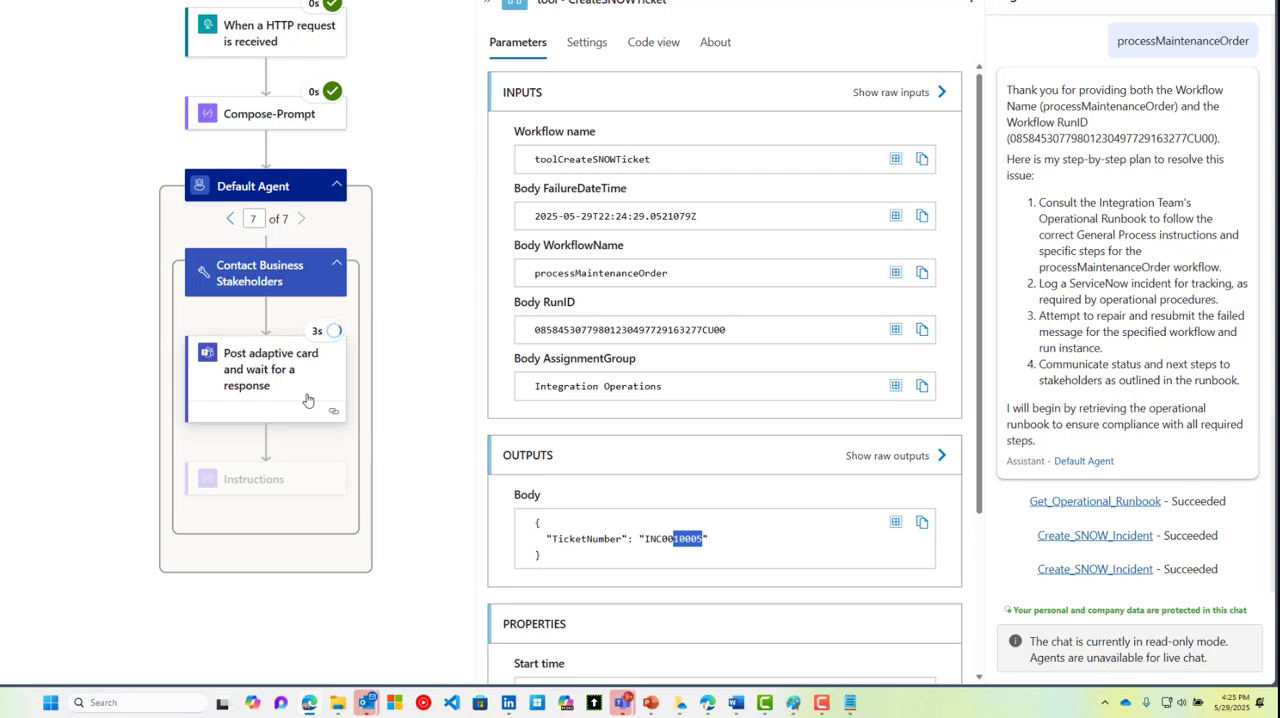
{"action": "mouse_move", "coordinate": [270, 368]}
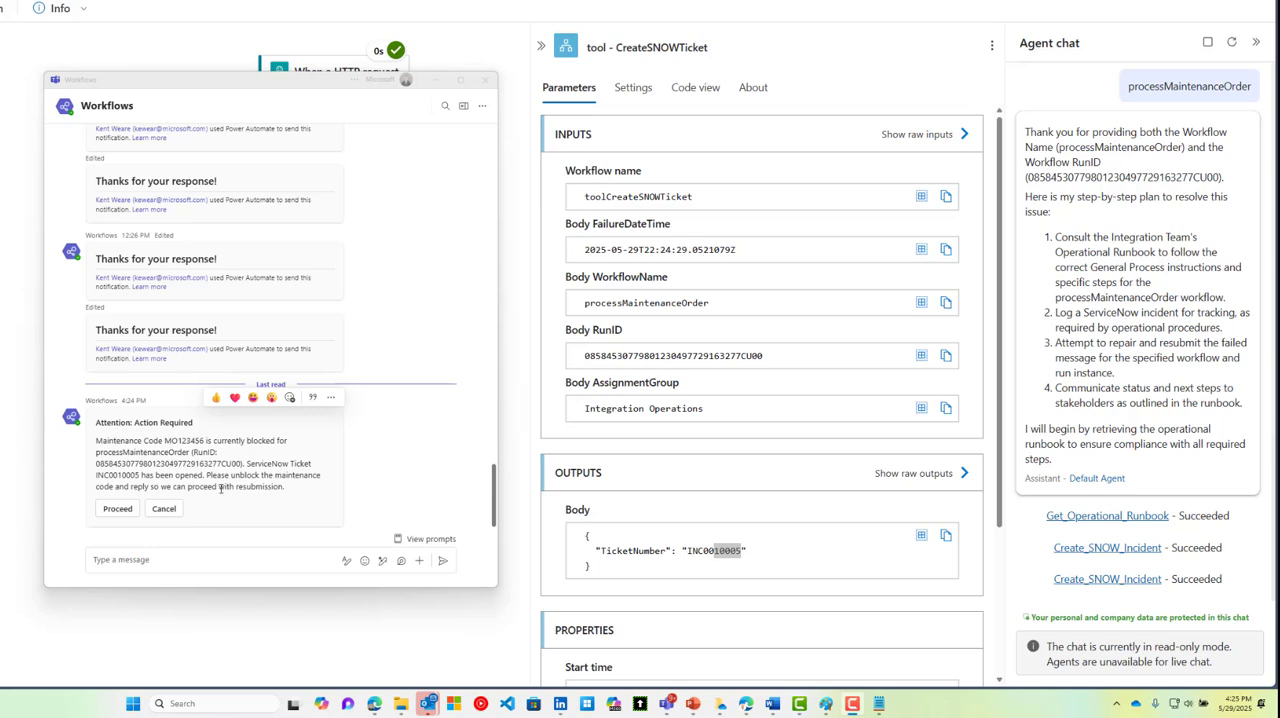
{"action": "mouse_move", "coordinate": [156, 320]}
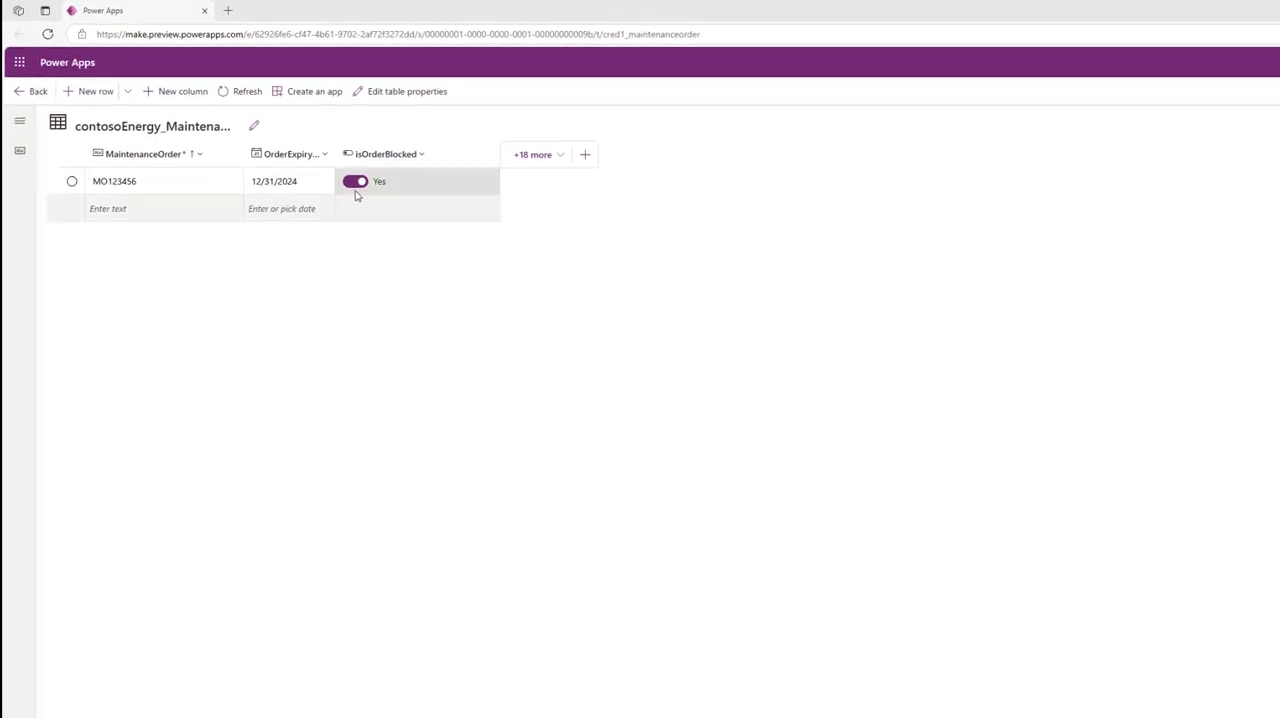
Step: Toggle IsOrderBlocked off for maintenance order MO123456 in the contosoEnergy table
{"action": "left_click", "coordinate": [356, 182]}
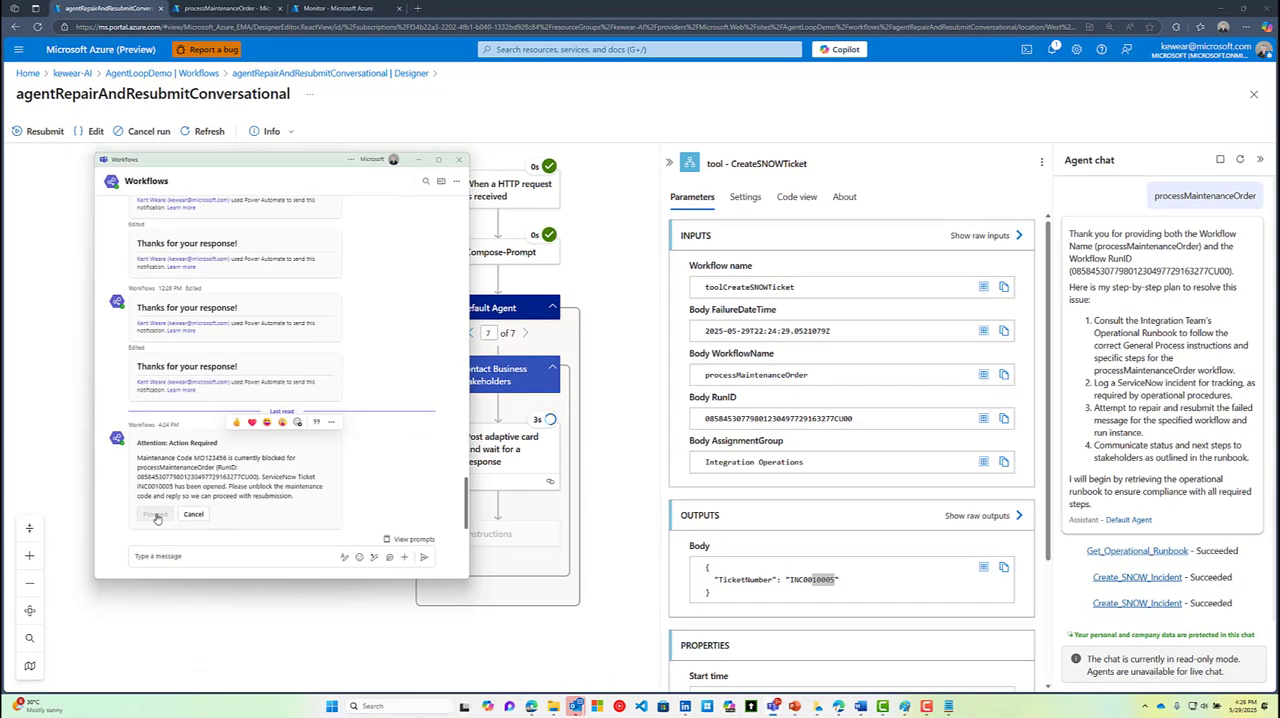
Step: Send Proceed on the Teams card to approve the repair, then refresh the agent run to see it resubmit
{"action": "left_click", "coordinate": [156, 514]}
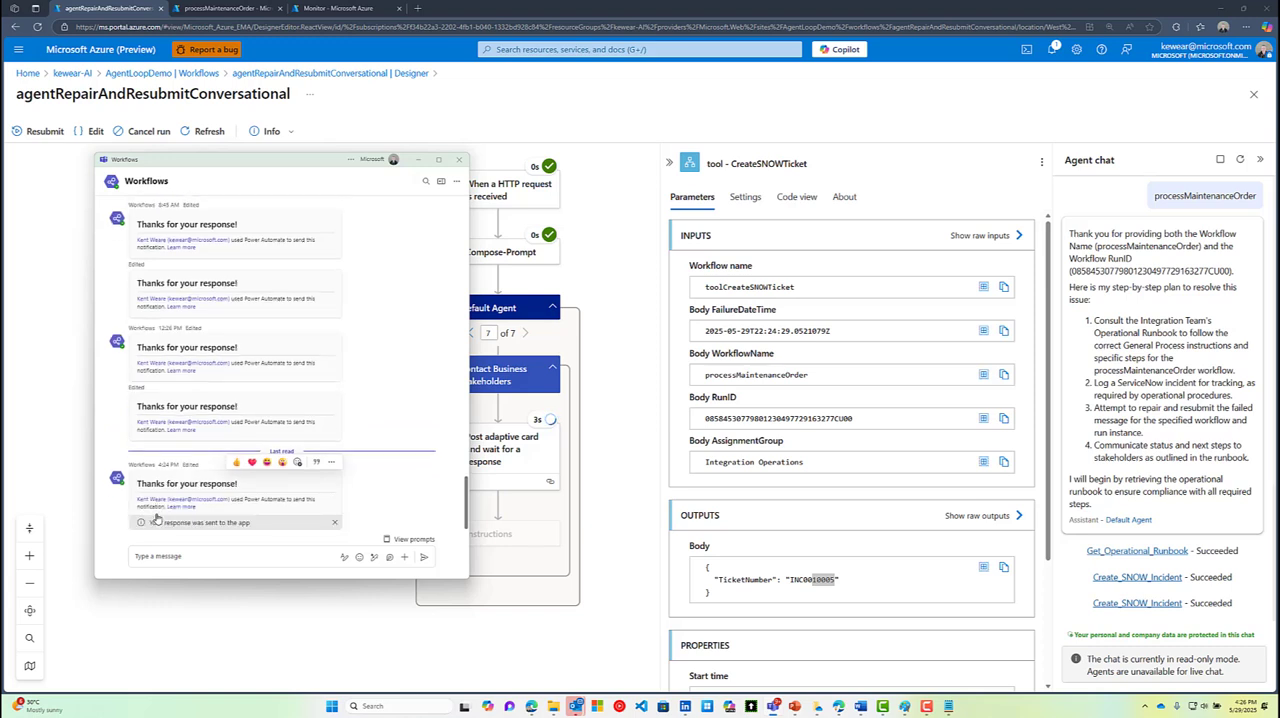
{"action": "left_click", "coordinate": [458, 160]}
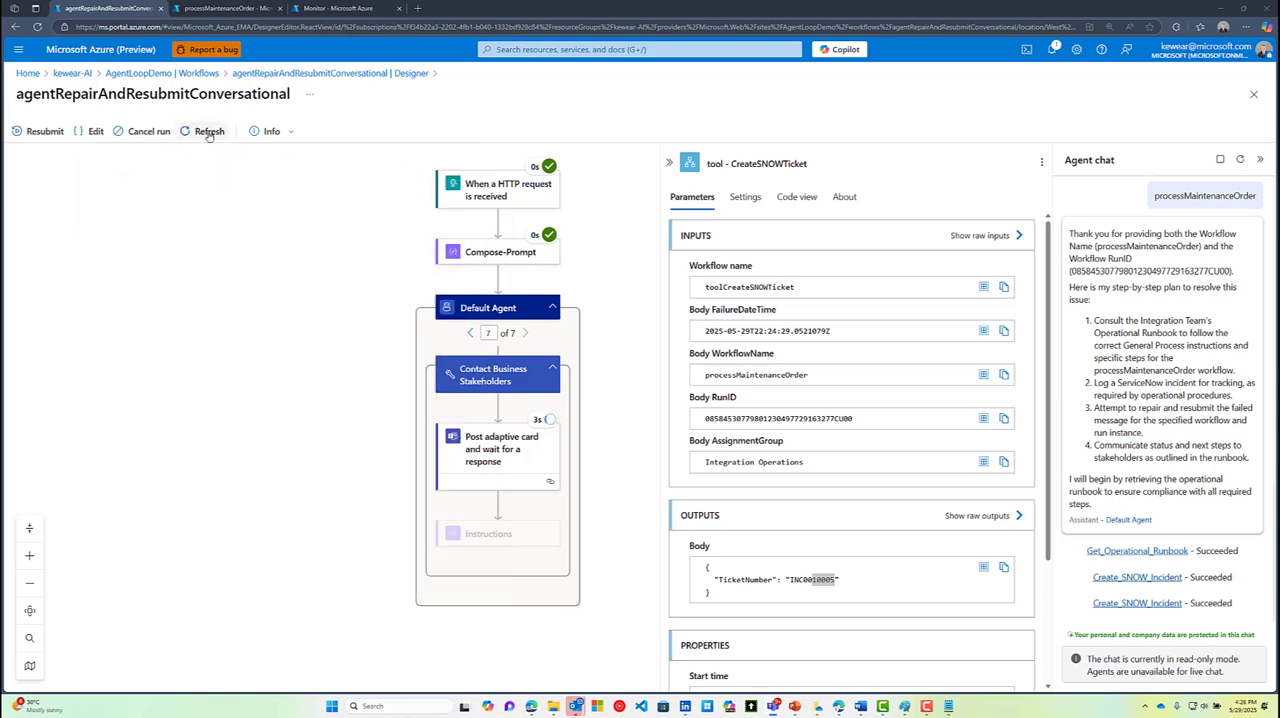
{"action": "left_click", "coordinate": [208, 132]}
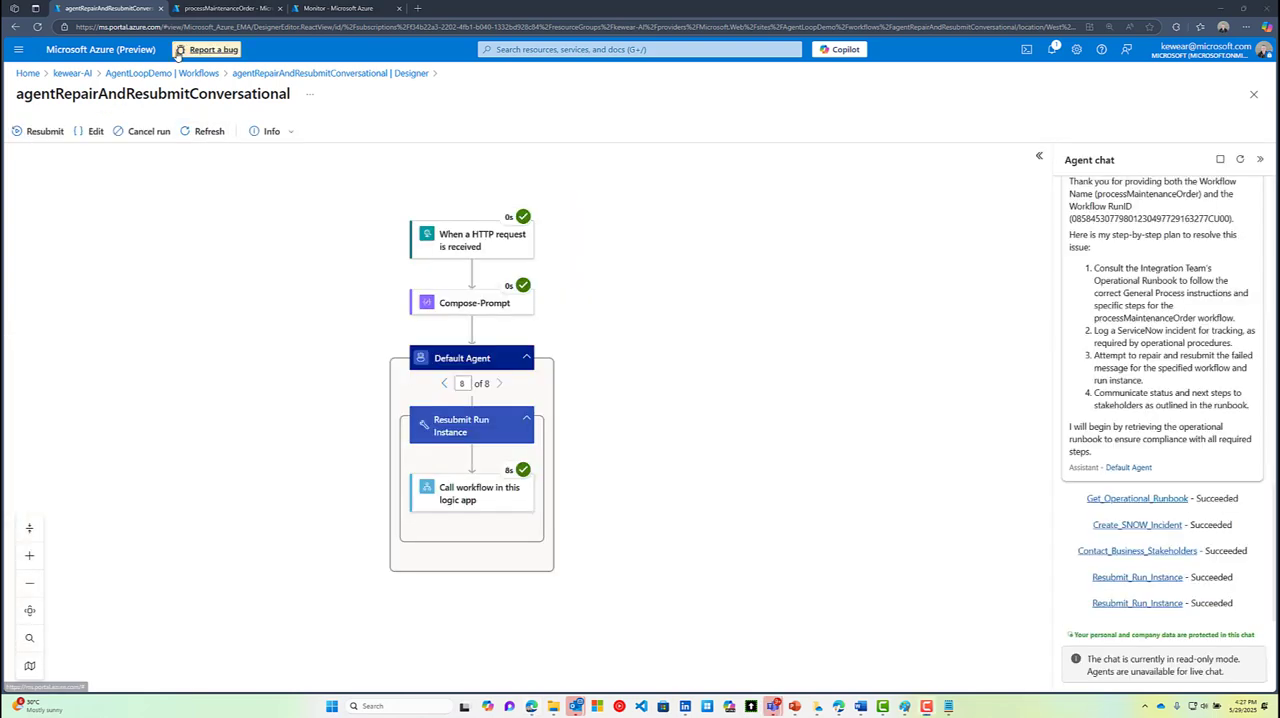
{"action": "mouse_move", "coordinate": [224, 8]}
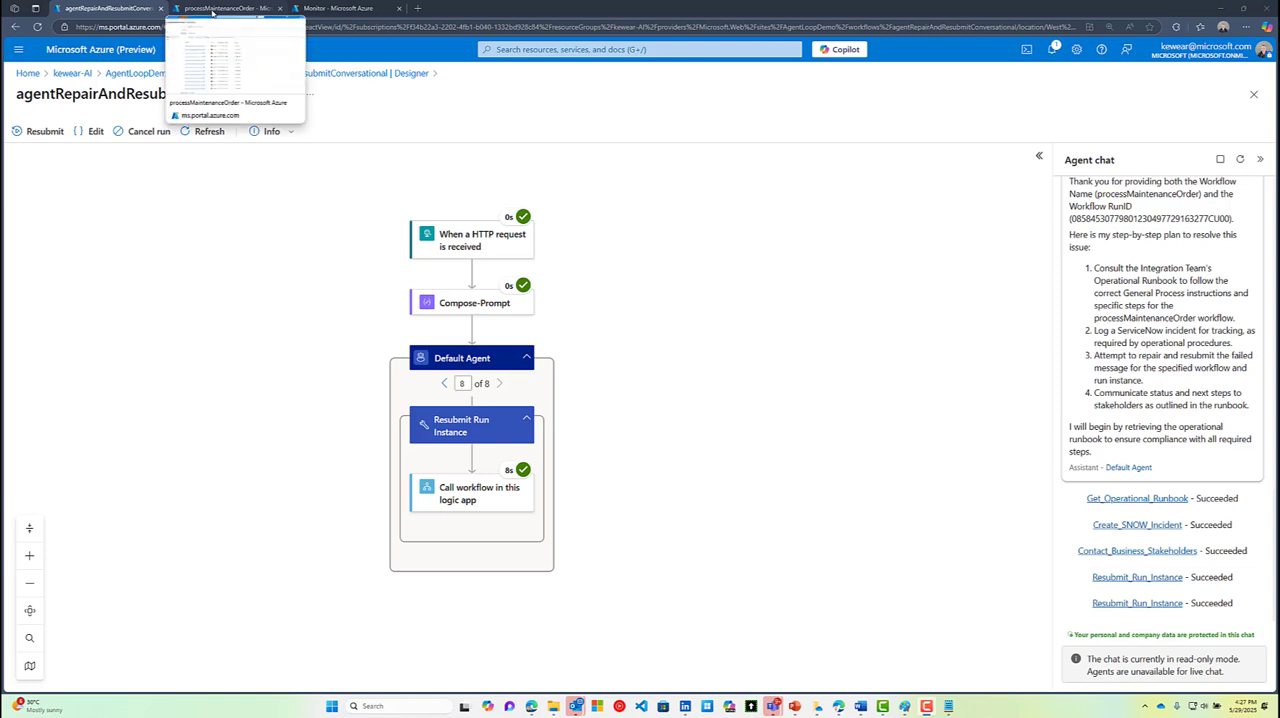
Step: View the top Succeeded processMaintenanceOrder run and the inputs of its Call workflow in this logic app step
{"action": "left_click", "coordinate": [230, 8]}
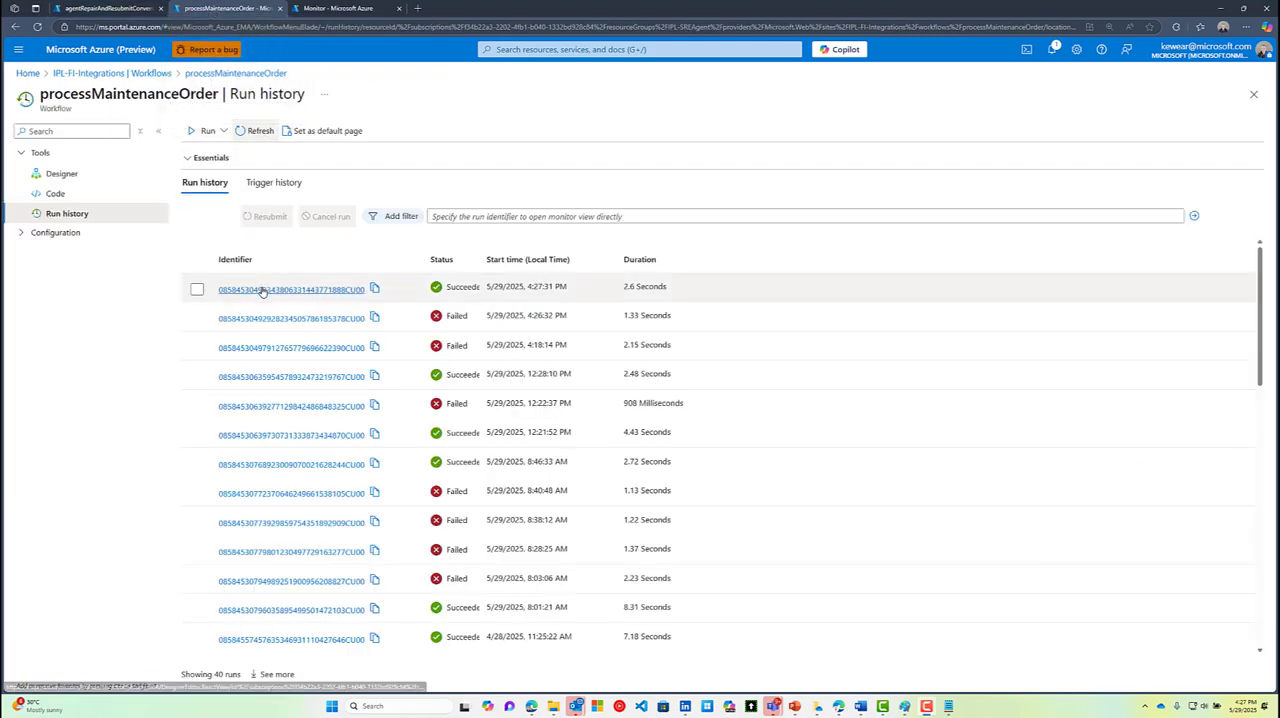
{"action": "left_click", "coordinate": [290, 288]}
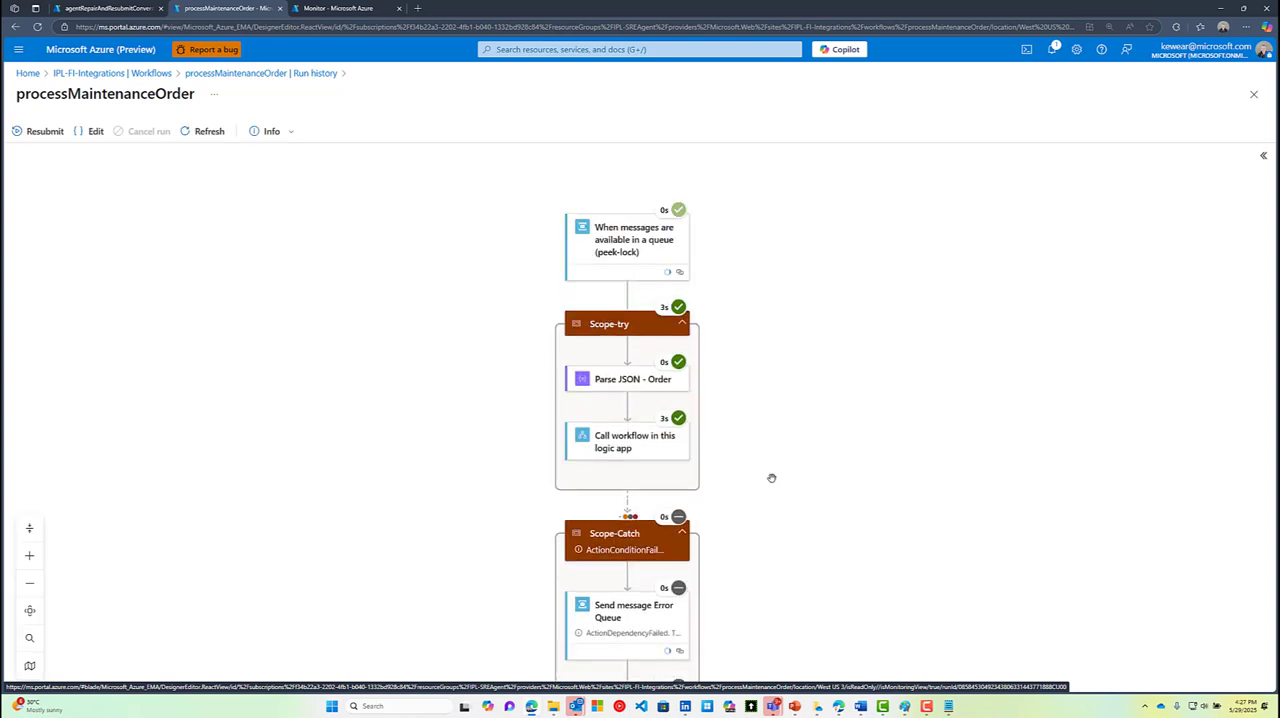
{"action": "left_click", "coordinate": [634, 442]}
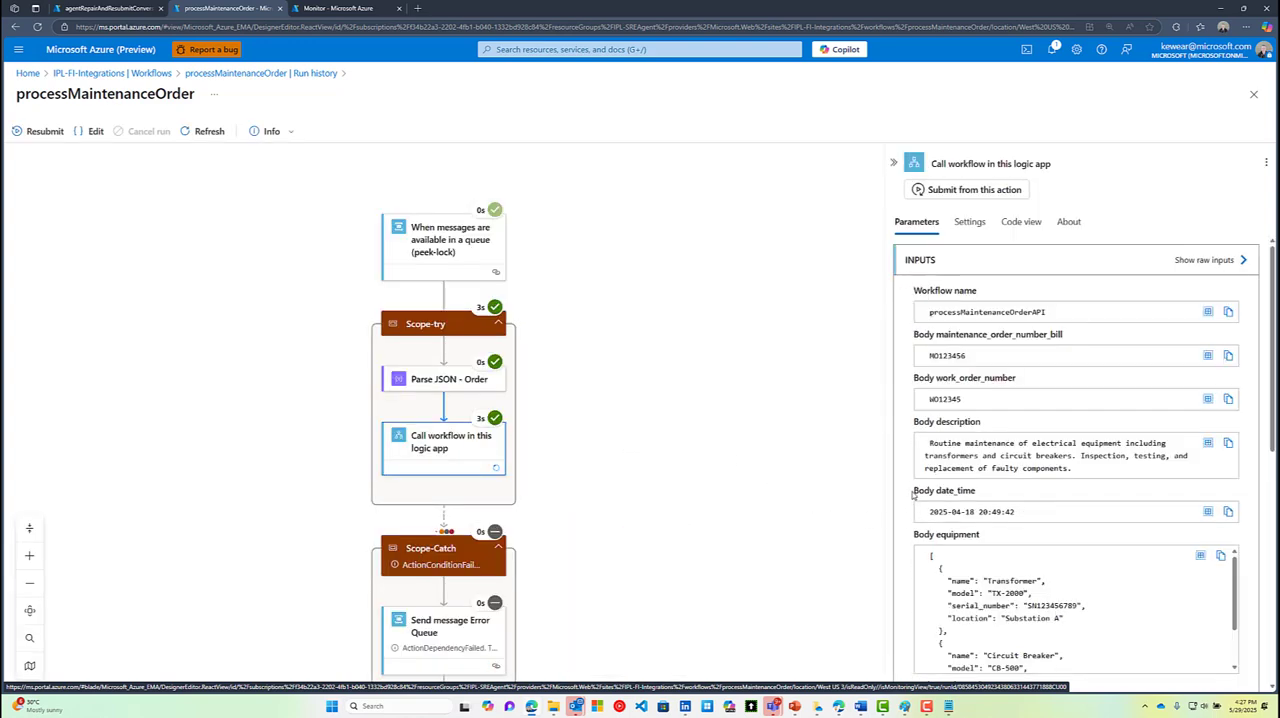
{"action": "scroll", "scroll_direction": "down", "scroll_amount": 3}
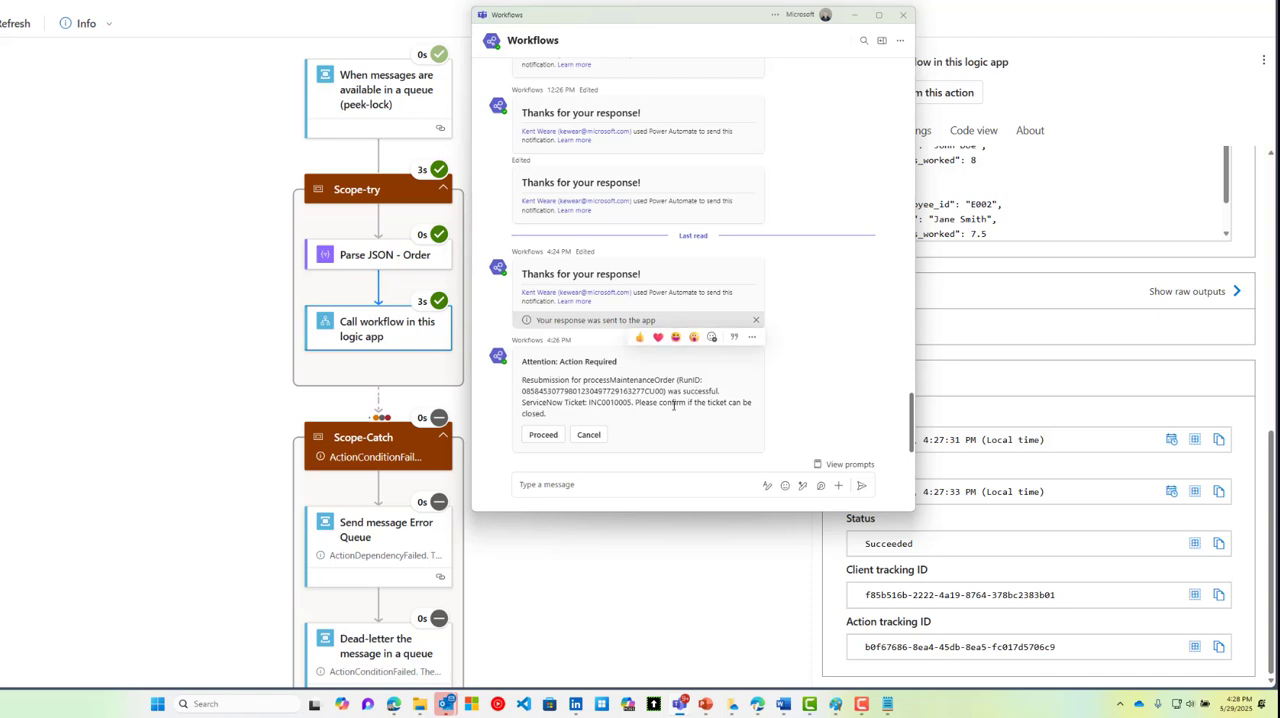
{"action": "mouse_move", "coordinate": [562, 434]}
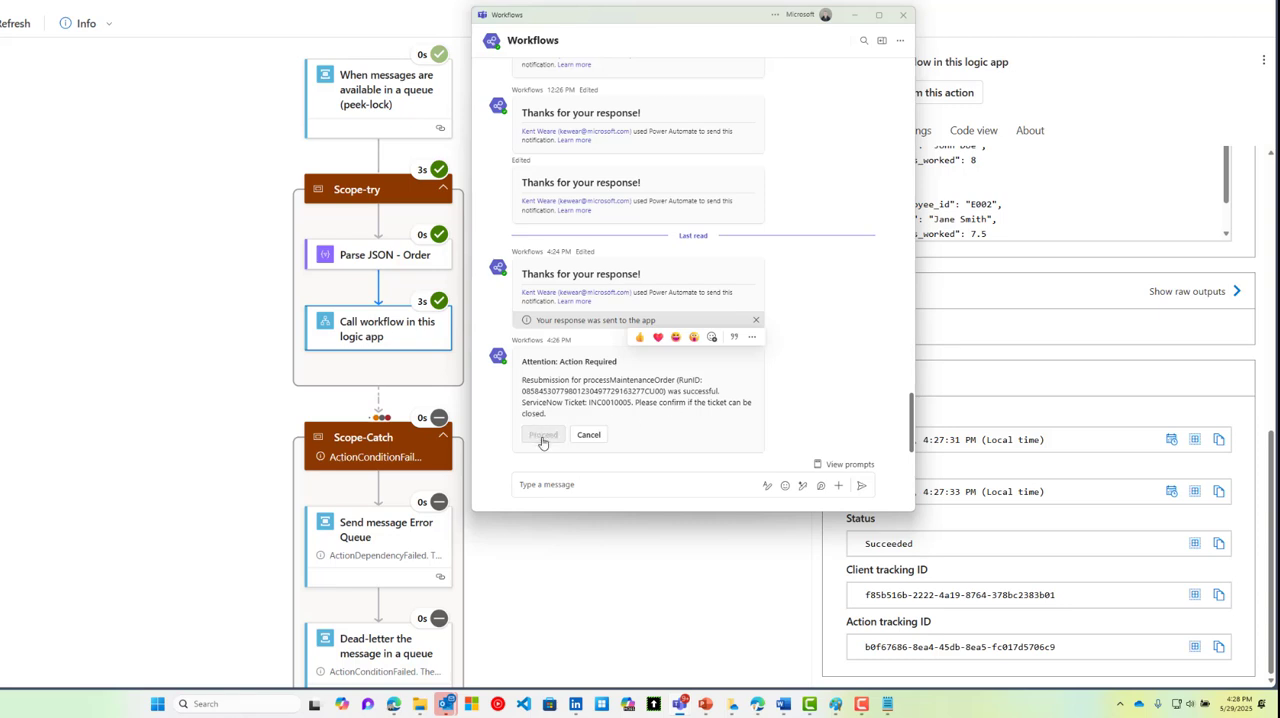
Step: Send Proceed on the Attention: Action Required card to allow closing ticket INC0010005
{"action": "left_click", "coordinate": [542, 434]}
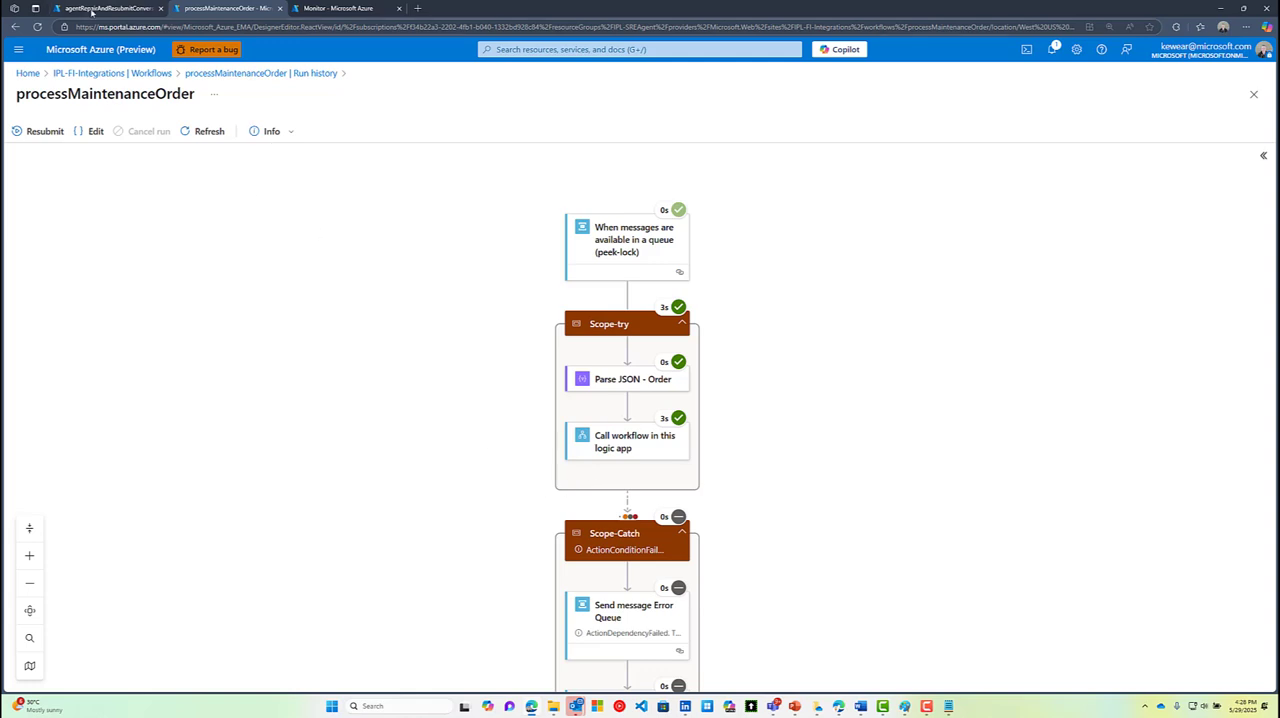
Step: Back in the agentRepairAndResubmitConversational run, review toolCloseSNOWTicket reporting INC0010005 updated successfully
{"action": "left_click", "coordinate": [108, 8]}
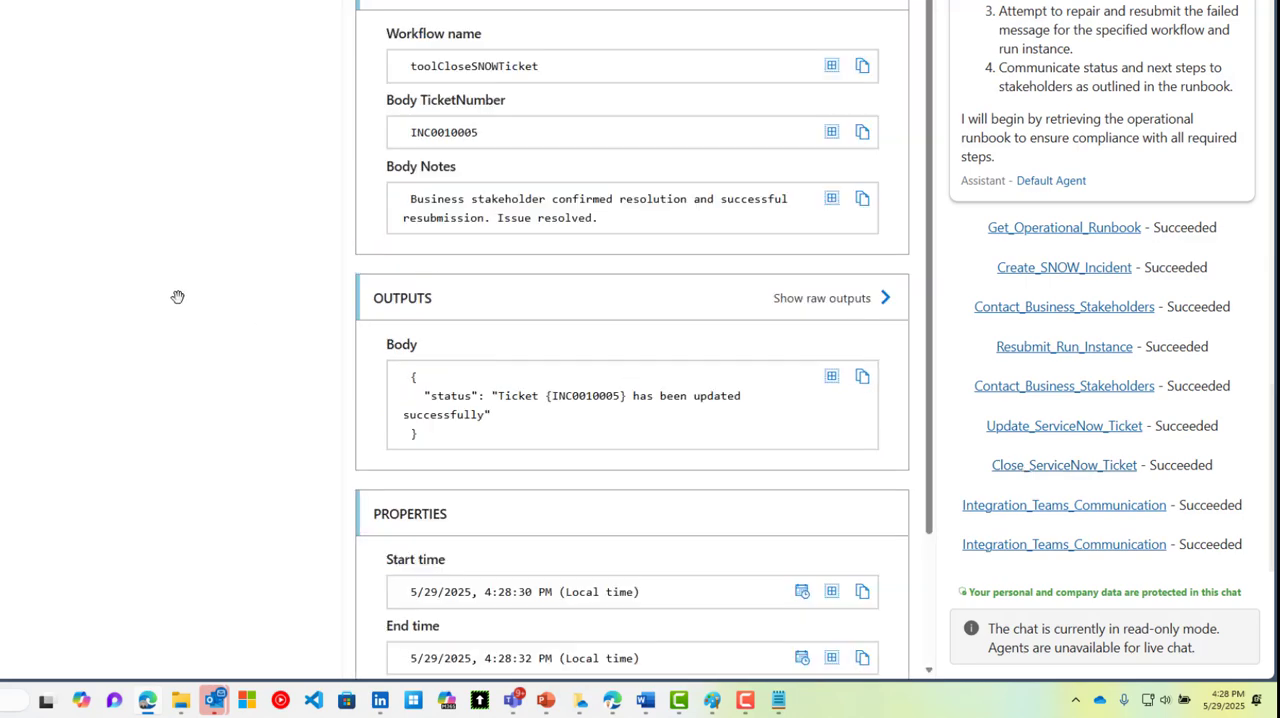
{"action": "scroll", "scroll_direction": "down", "scroll_amount": 3}
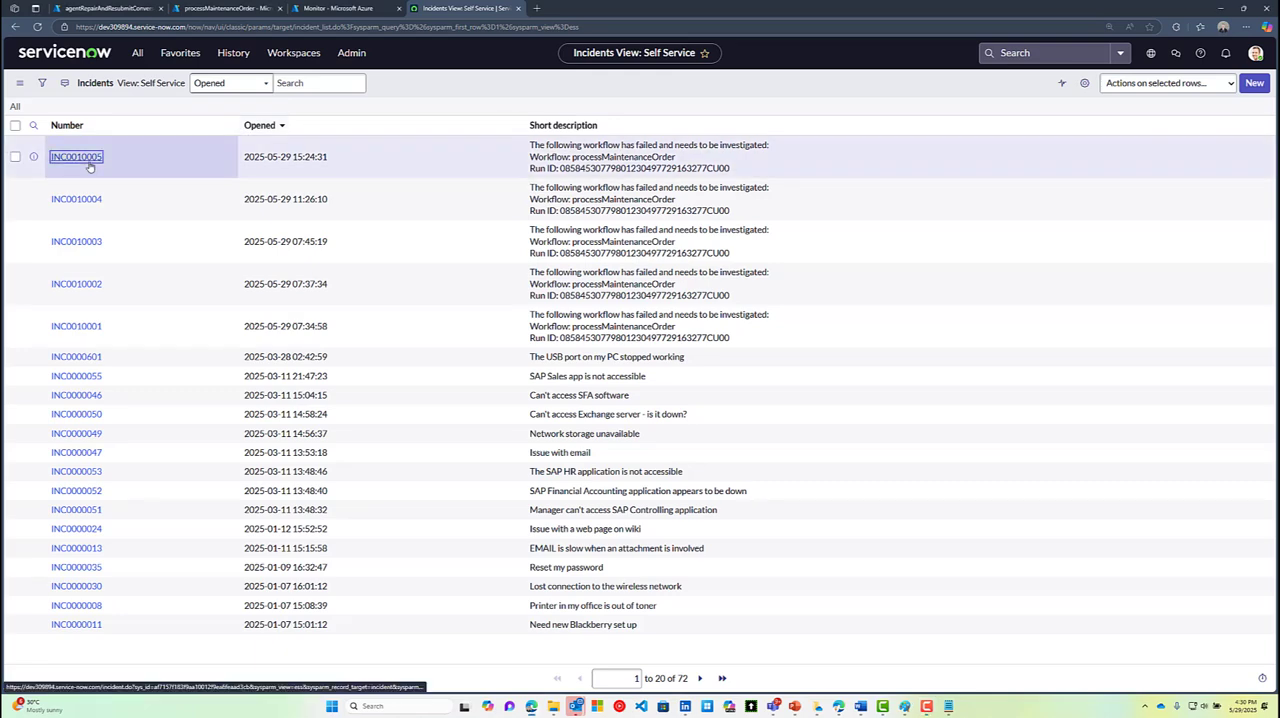
Step: View incident INC0010005's record showing state Closed with resolution notes
{"action": "left_click", "coordinate": [76, 156]}
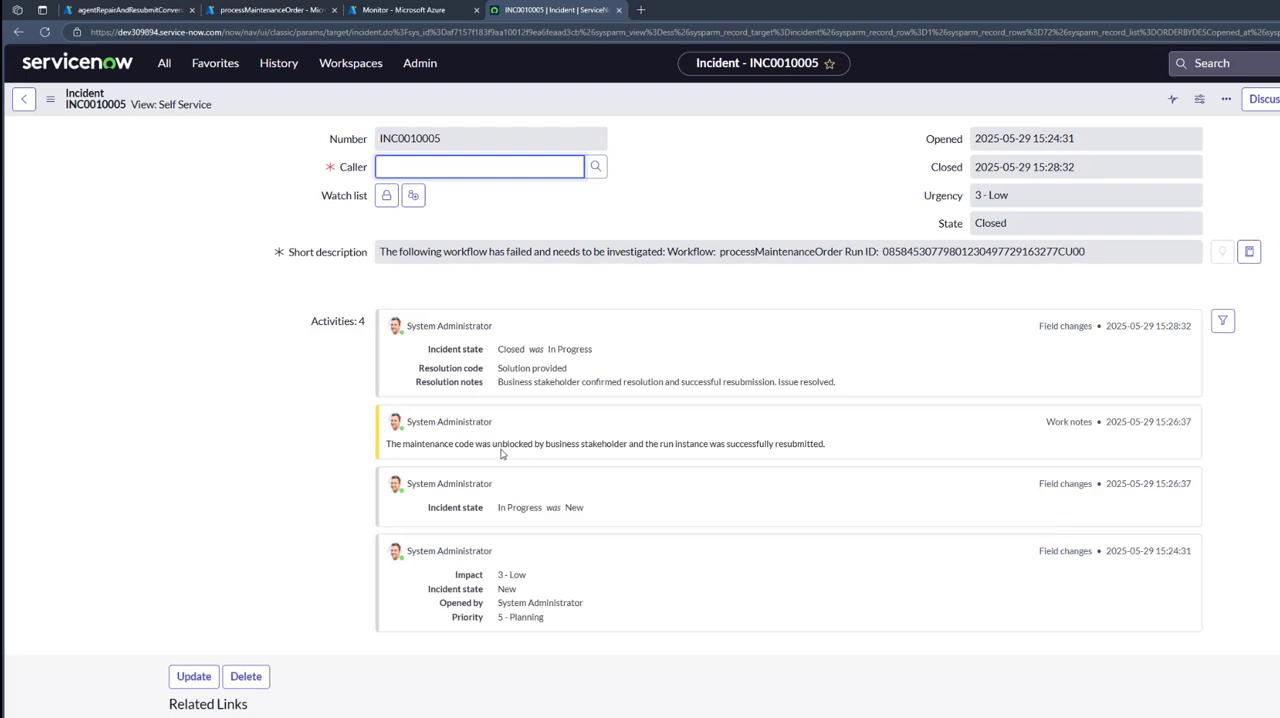
{"action": "mouse_move", "coordinate": [818, 454]}
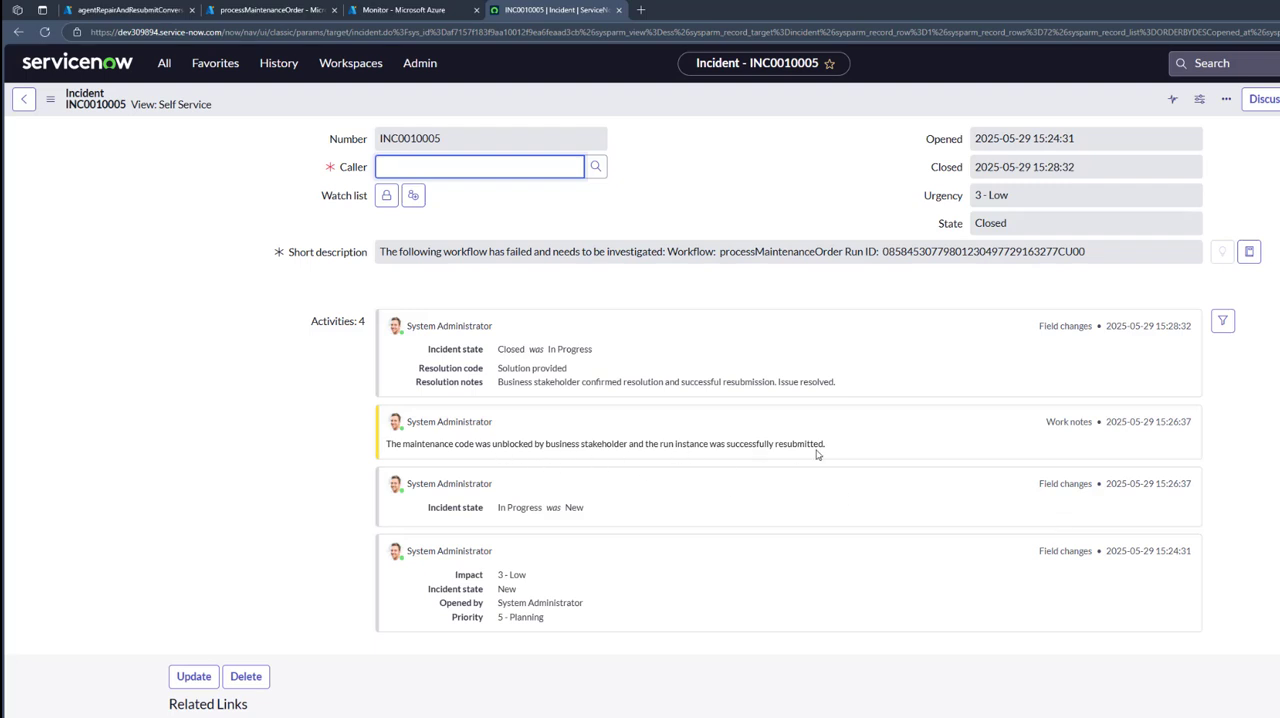
{"action": "mouse_move", "coordinate": [924, 336]}
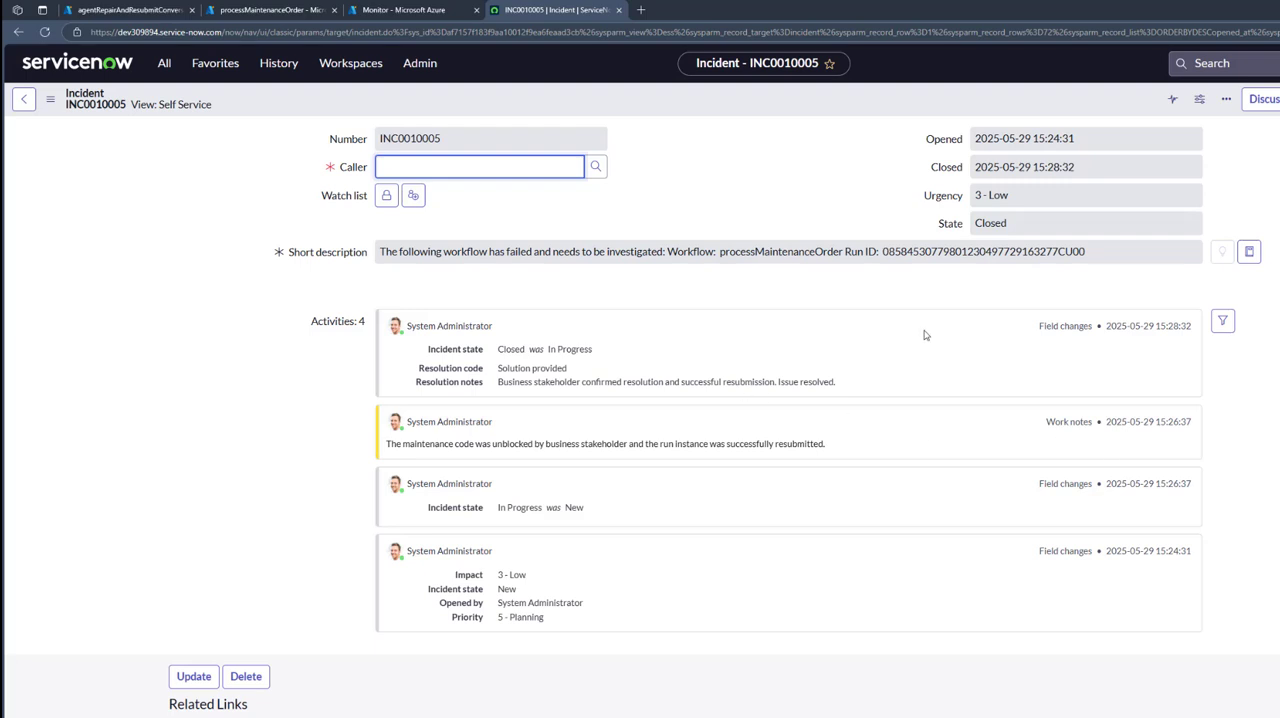